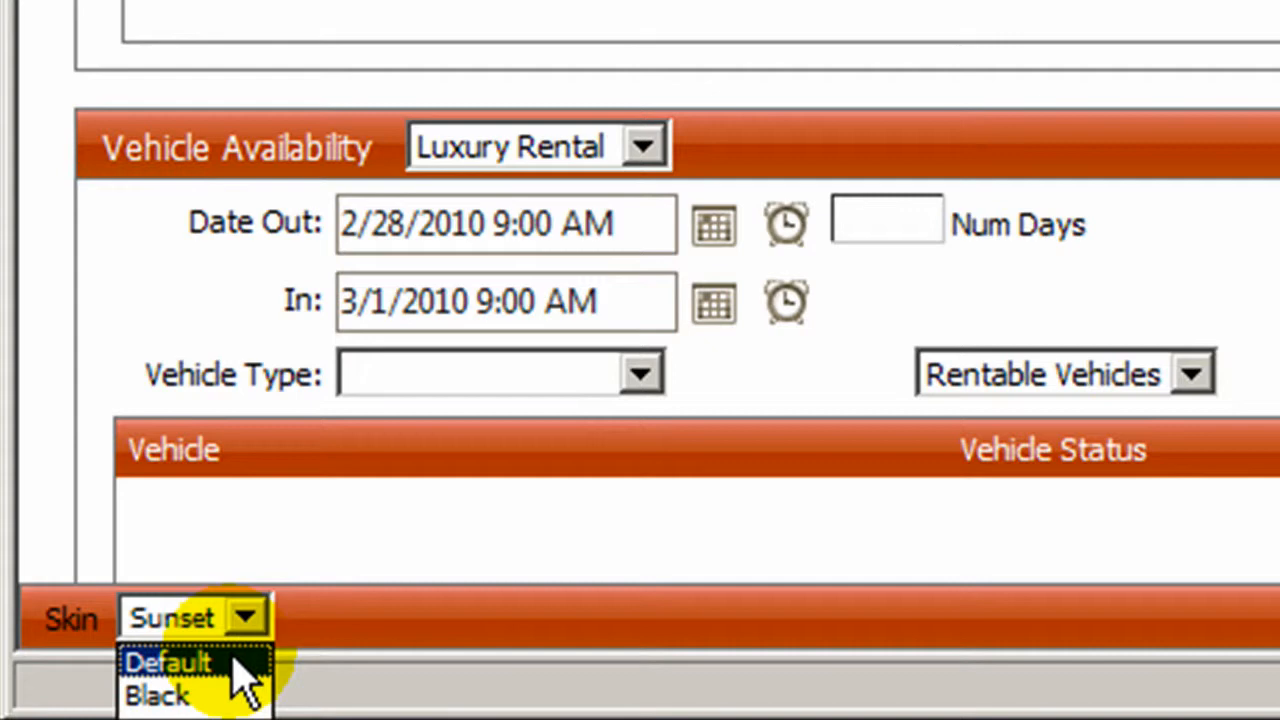
Step: Switch the admin site's skin from Sunset to Default
left_click(170, 662)
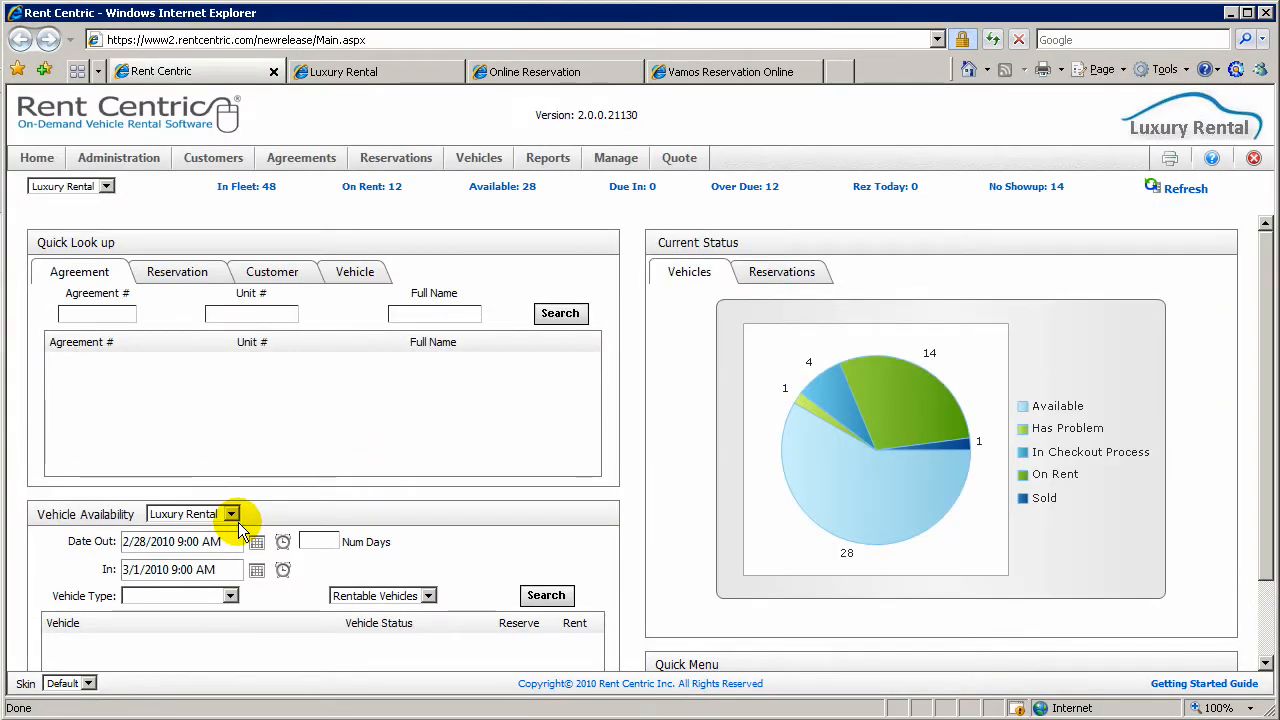
mouse_move(276, 518)
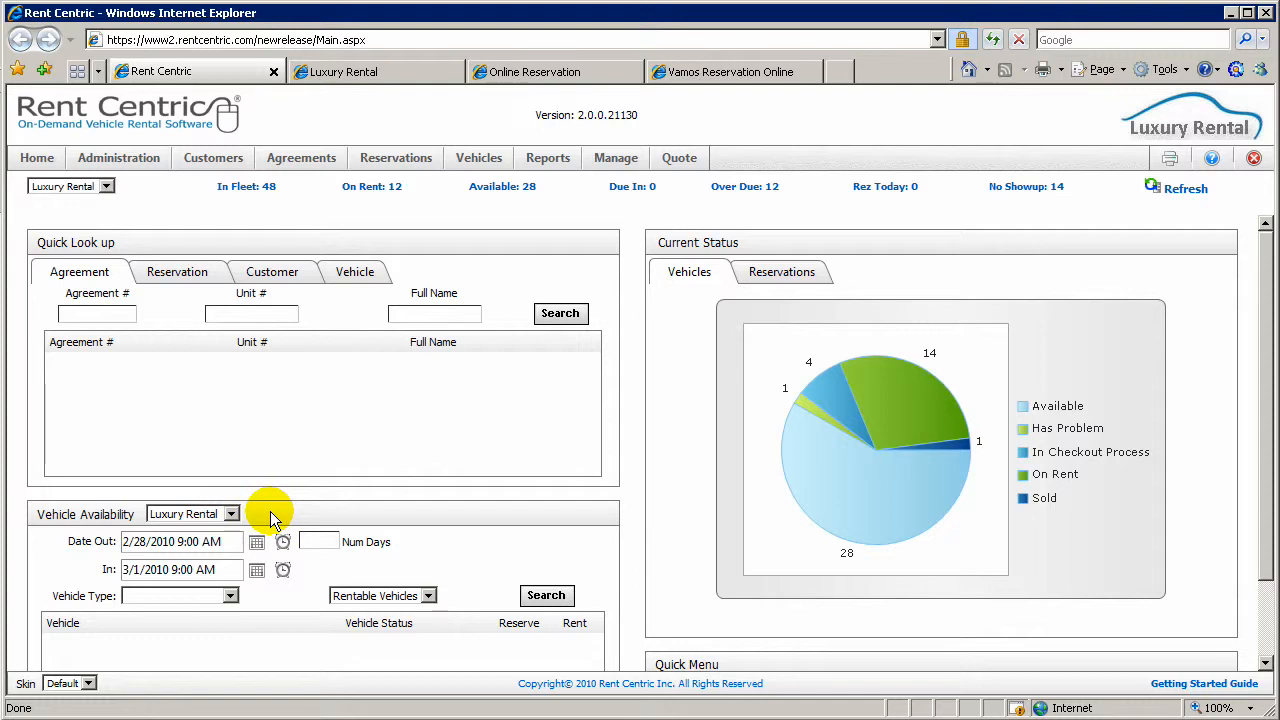
mouse_move(418, 130)
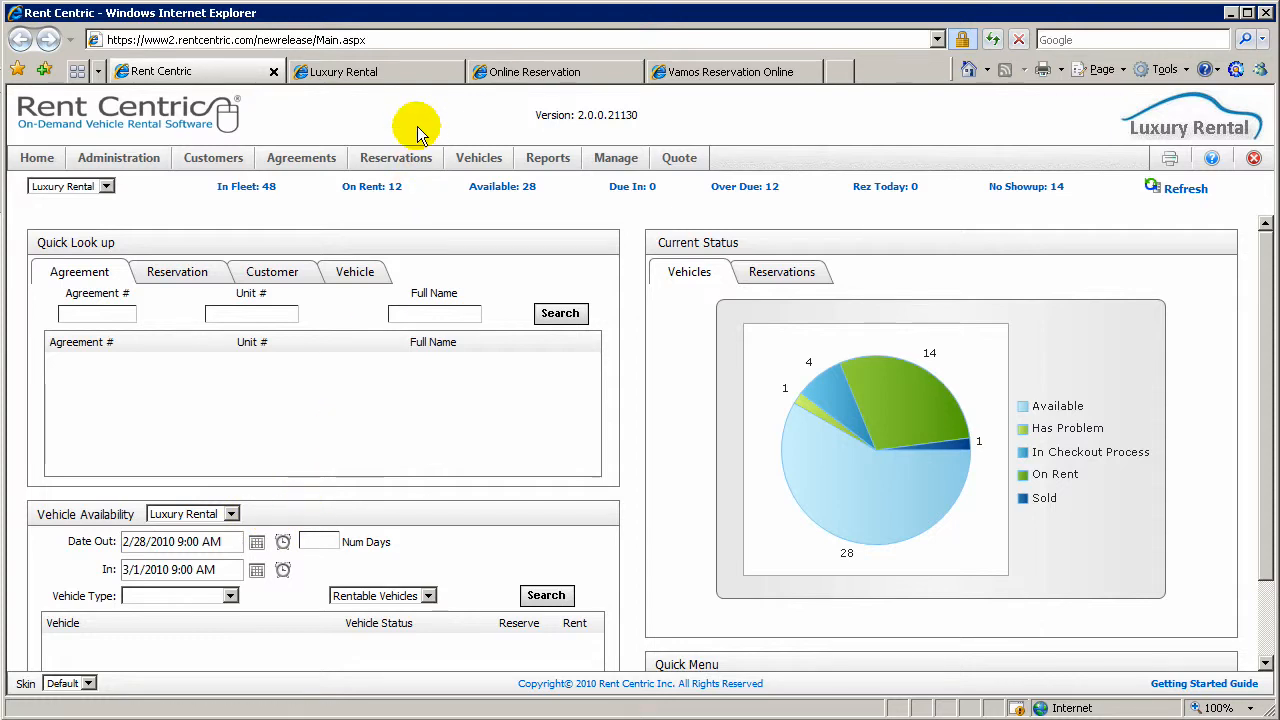
Step: View the Luxury Rental site, the mobile reservation form, then the Vamos Rent-A-Car booking site
left_click(376, 72)
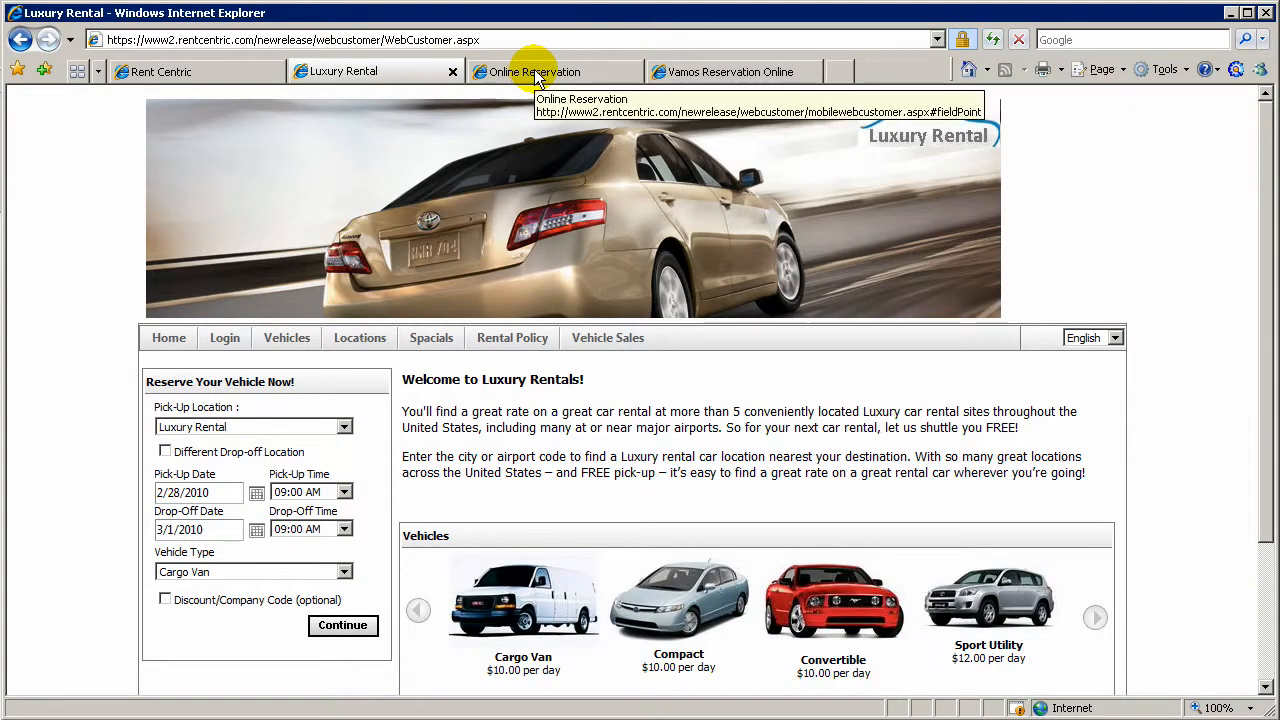
left_click(534, 72)
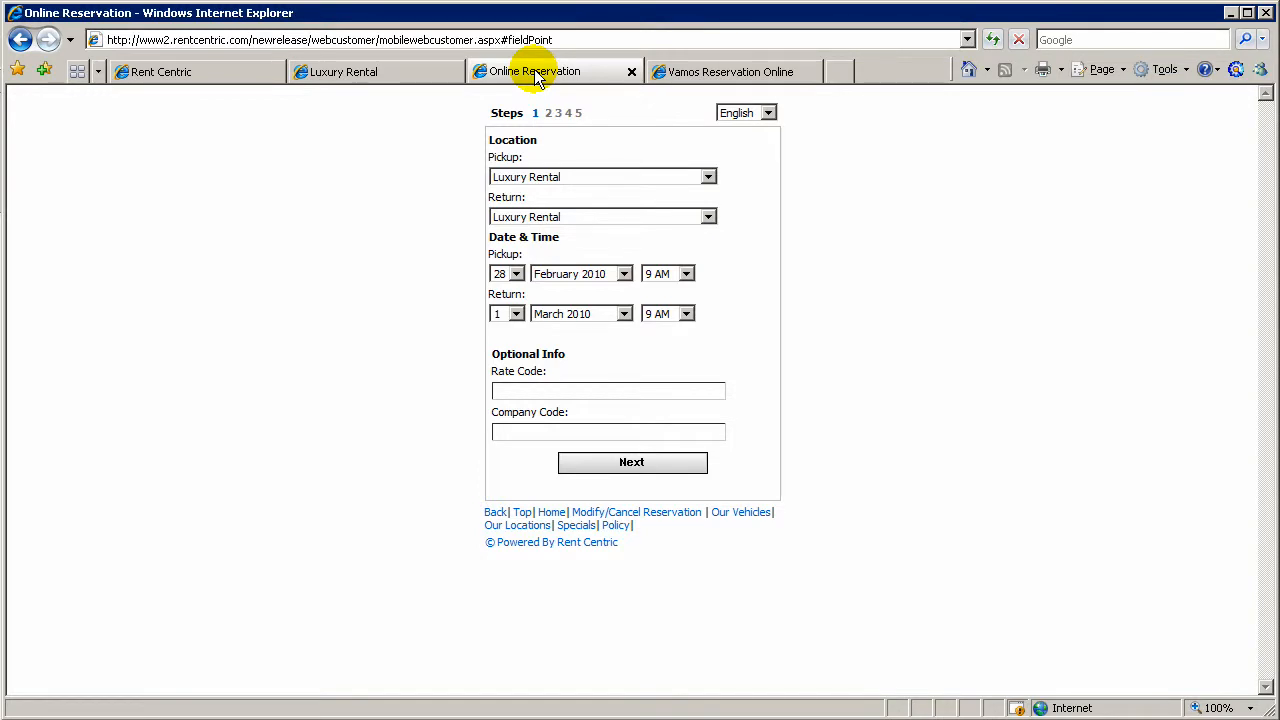
mouse_move(692, 72)
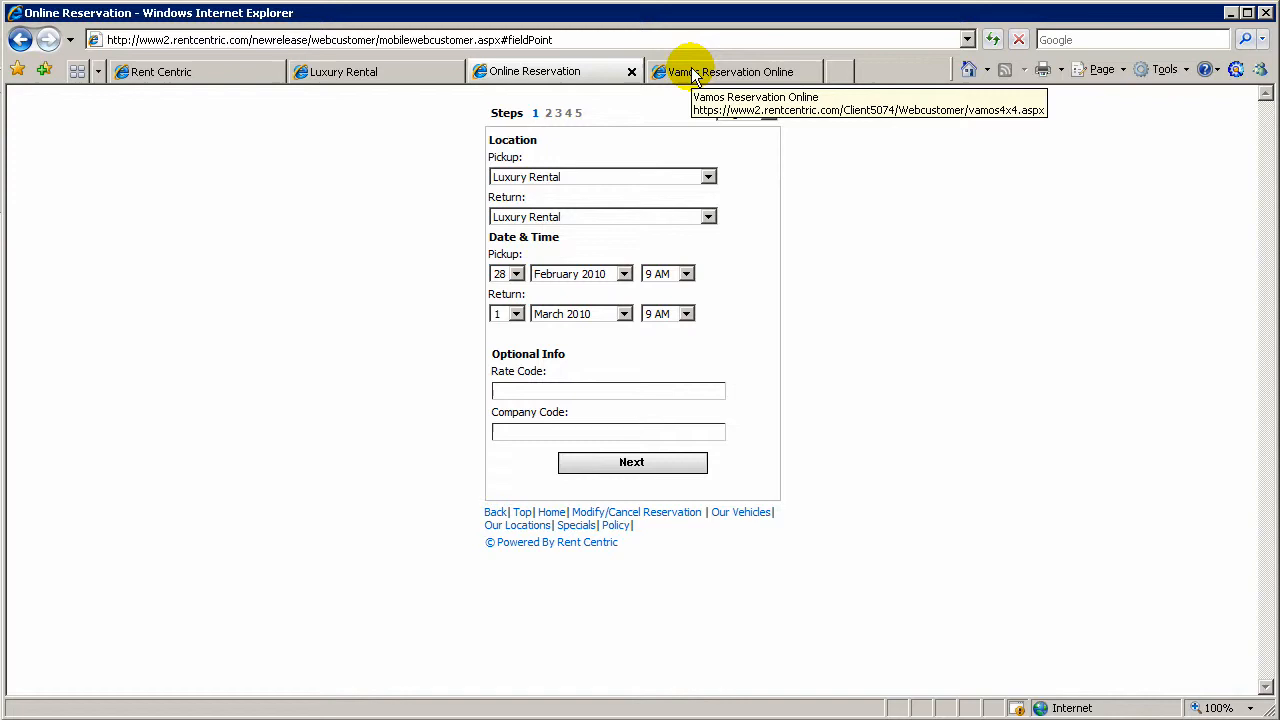
left_click(736, 72)
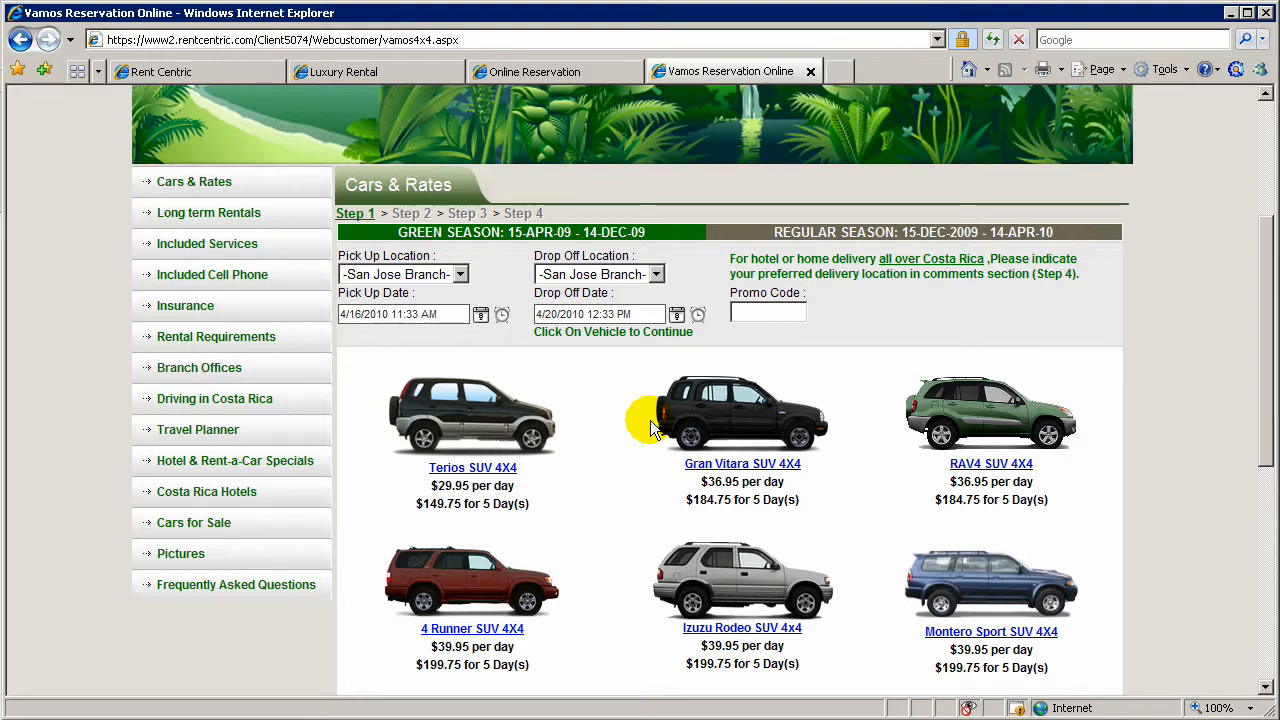
scroll("up", 3)
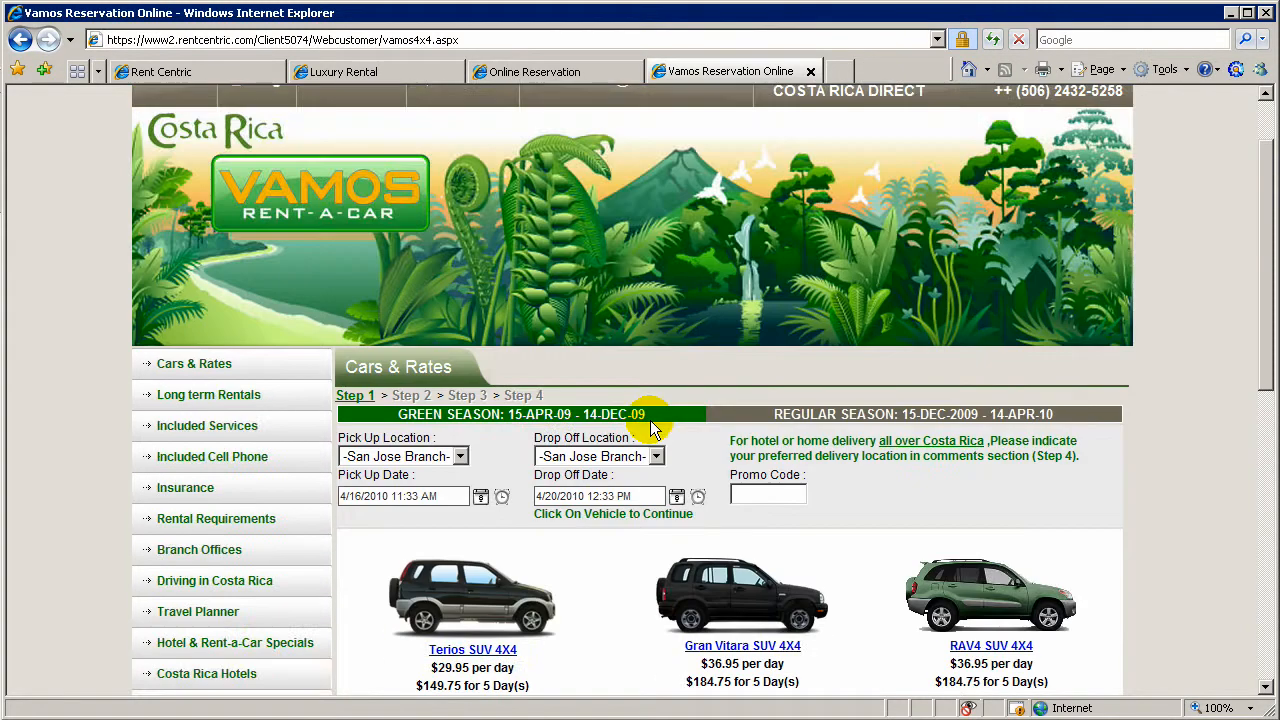
scroll("up", 3)
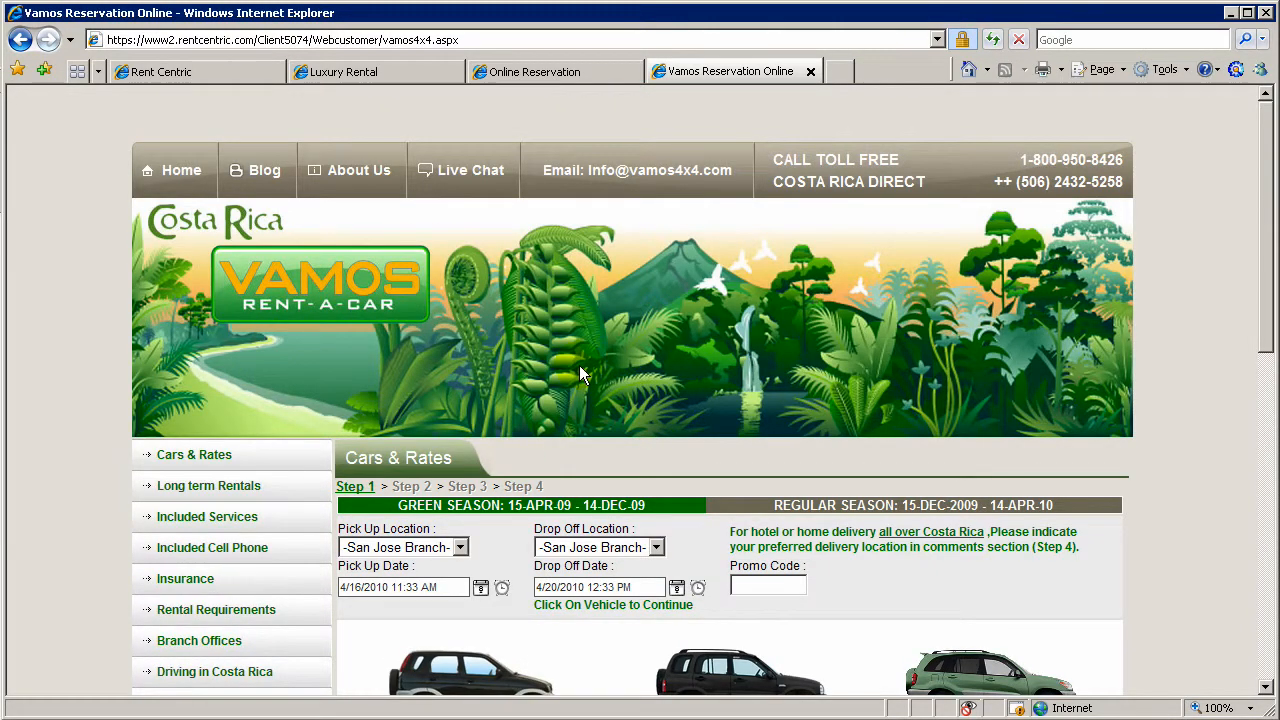
scroll("down", 3)
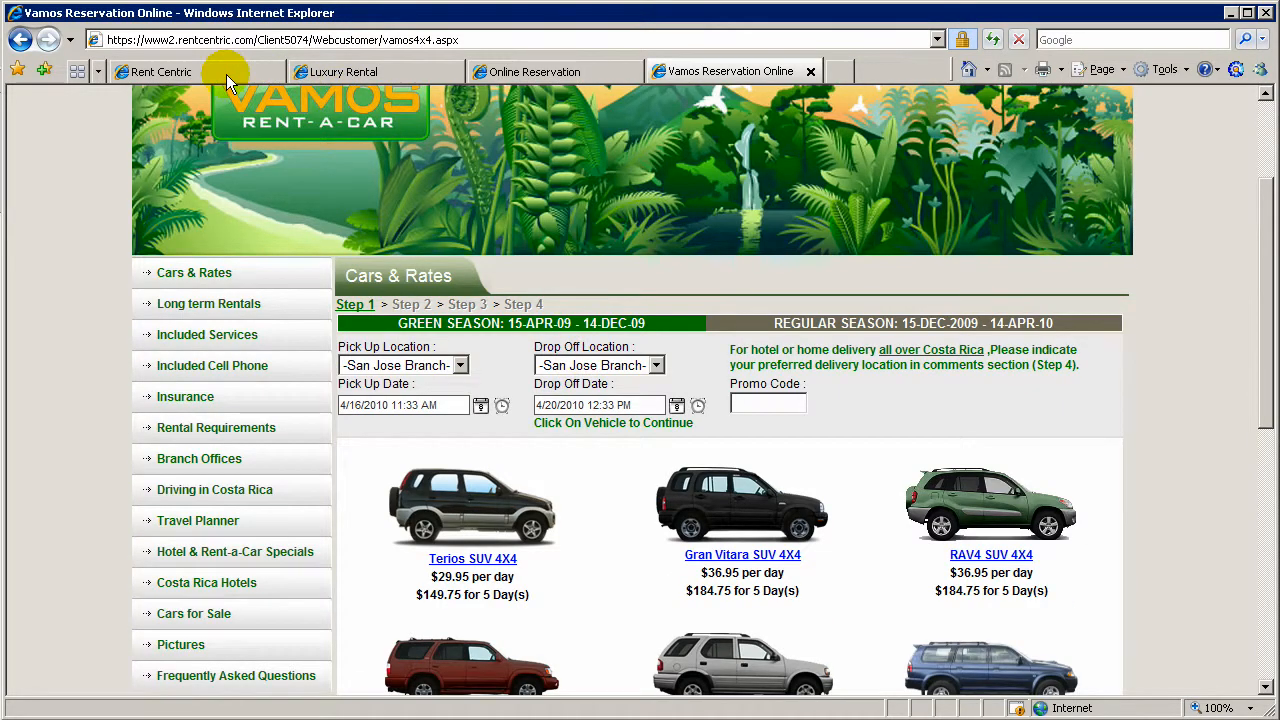
Step: Go to Administration > Web Customer > Email Setup and review the reservation e-mail template
left_click(170, 72)
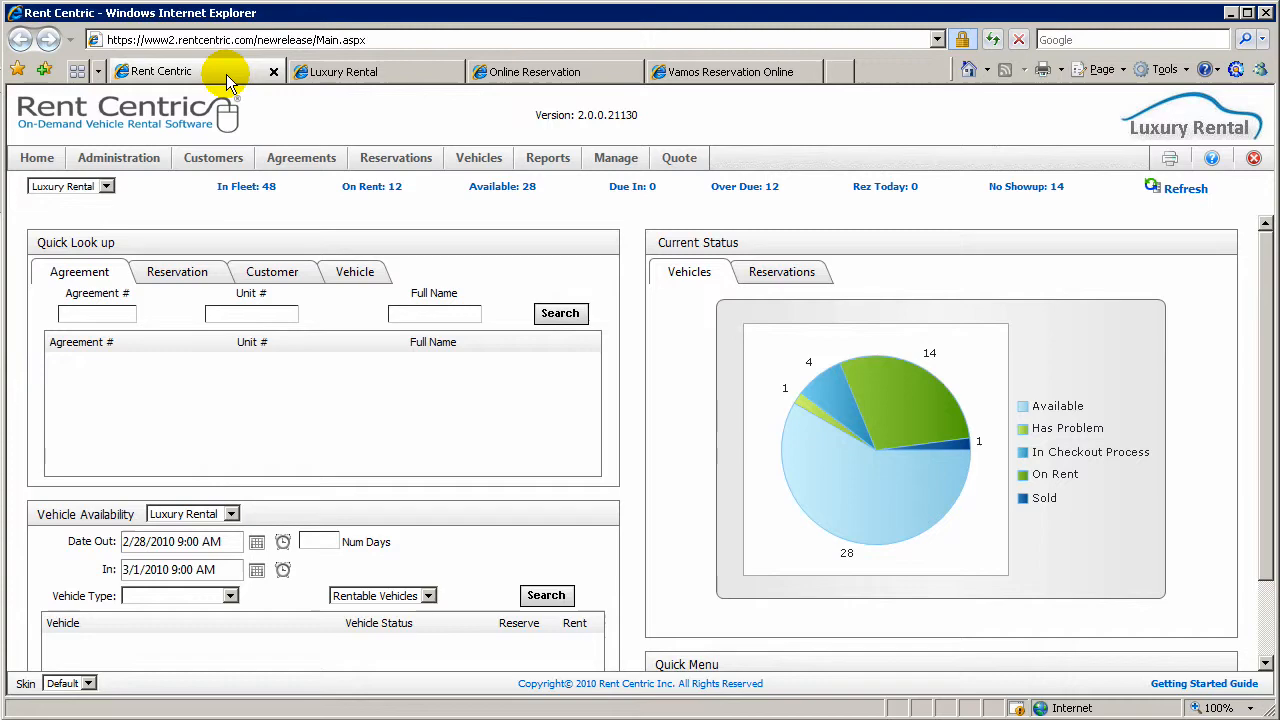
left_click(118, 156)
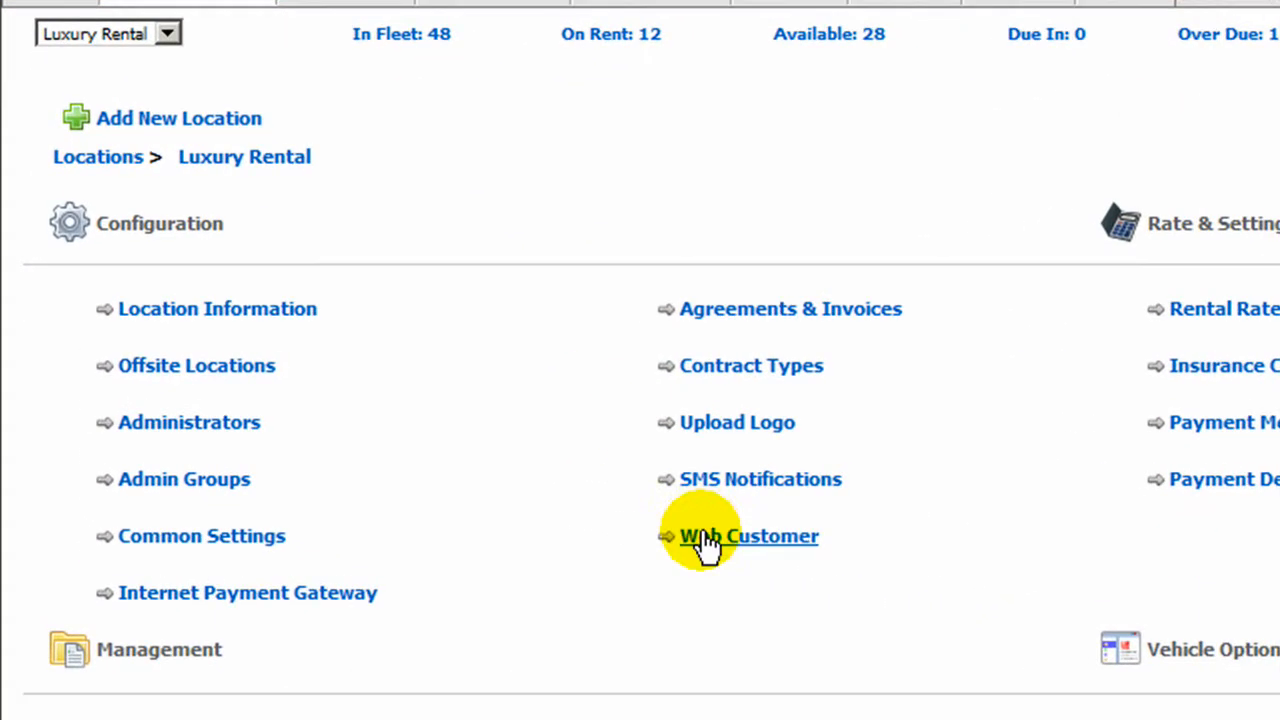
left_click(748, 536)
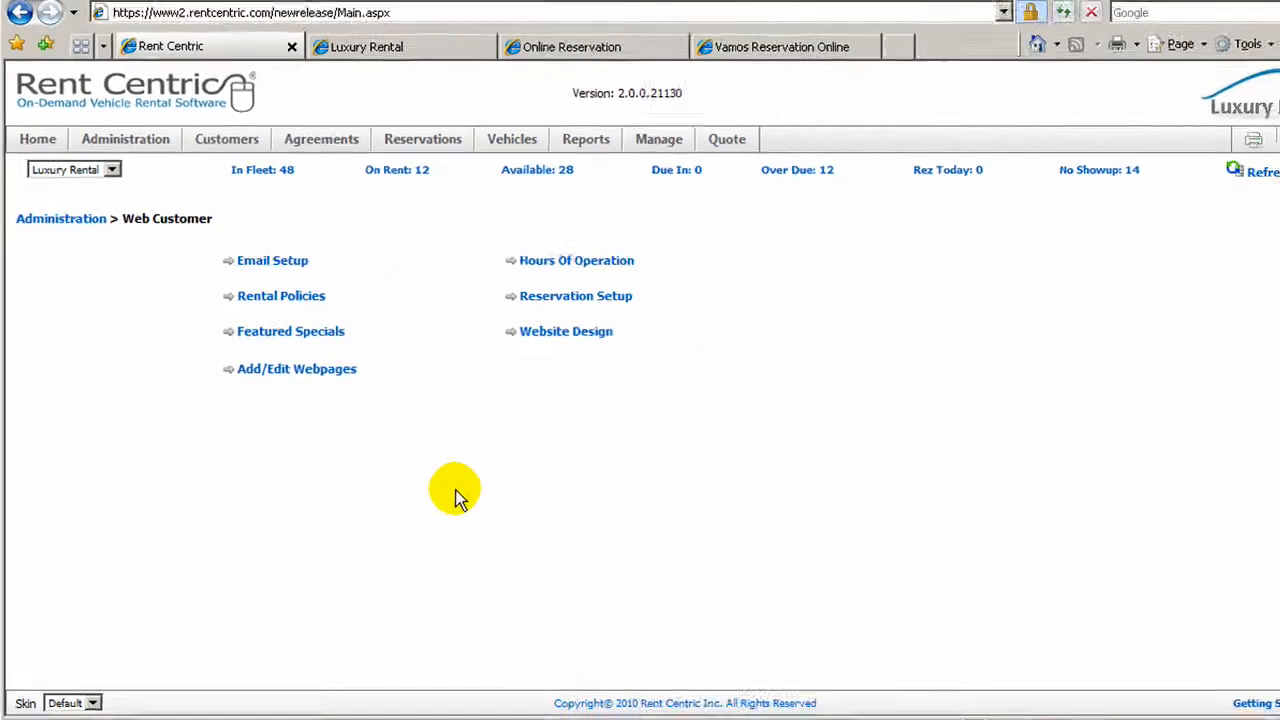
left_click(272, 260)
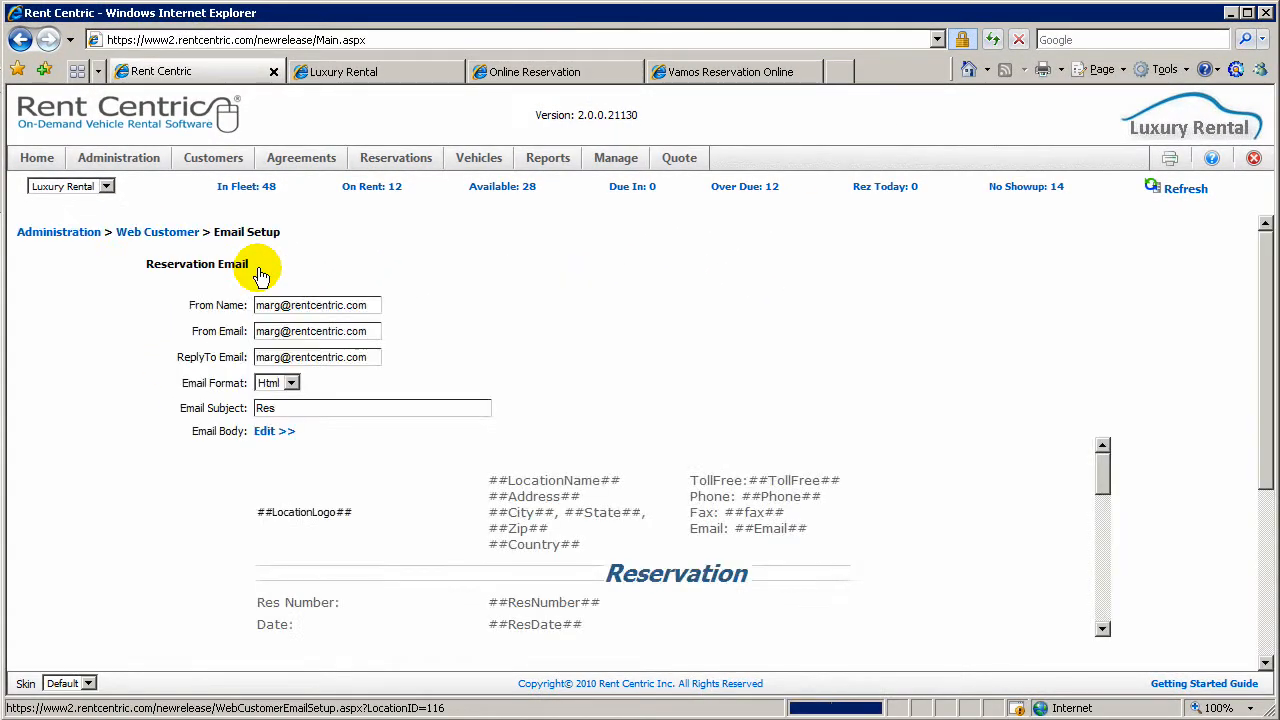
scroll("down", 3)
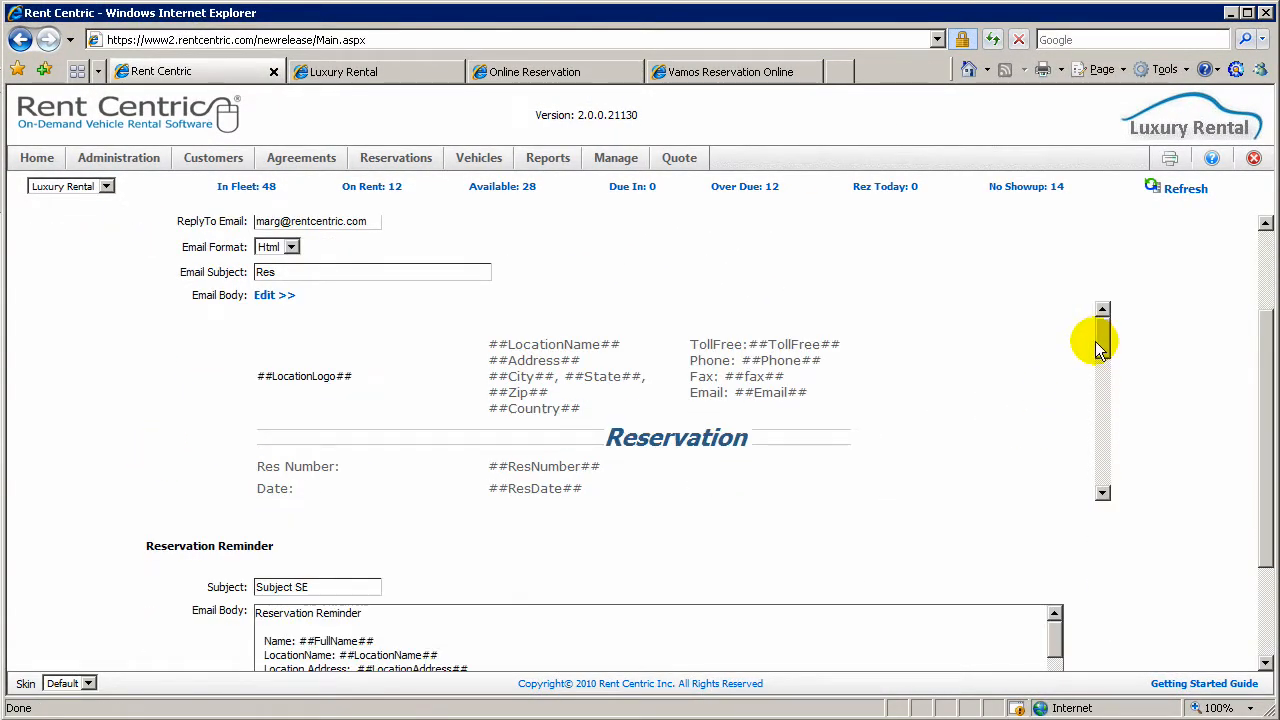
scroll("down", 3)
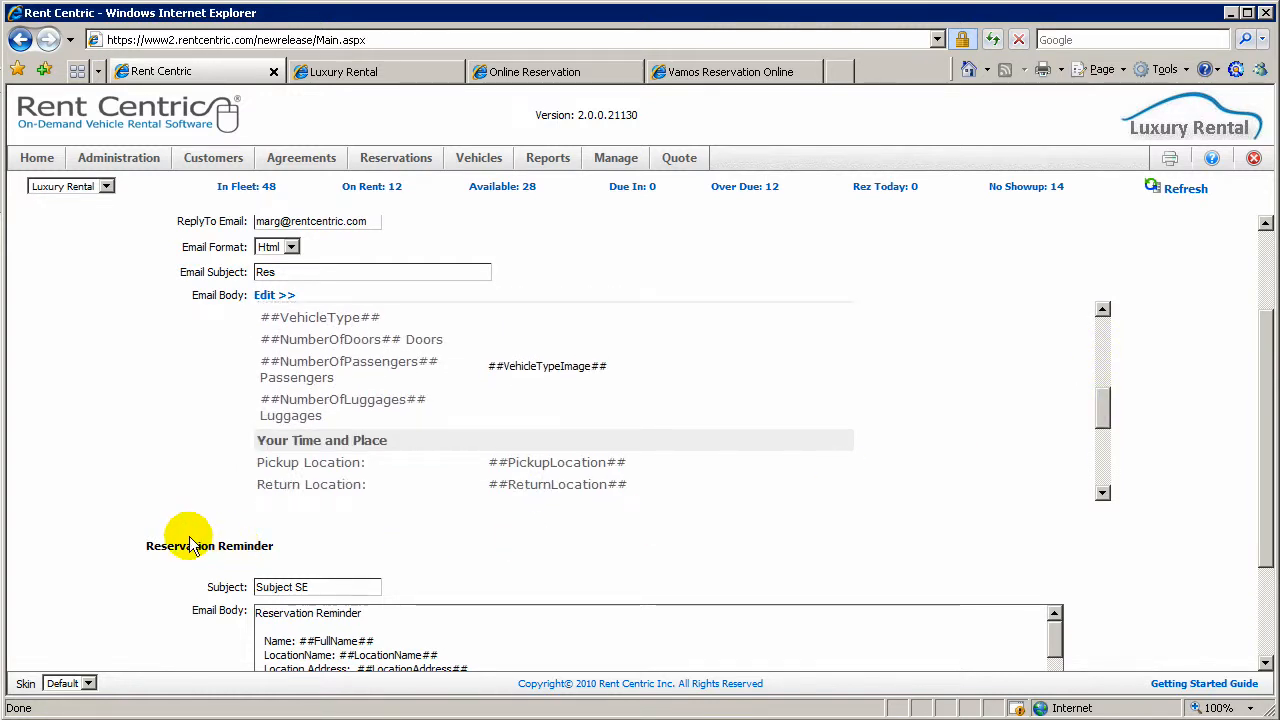
scroll("up", 3)
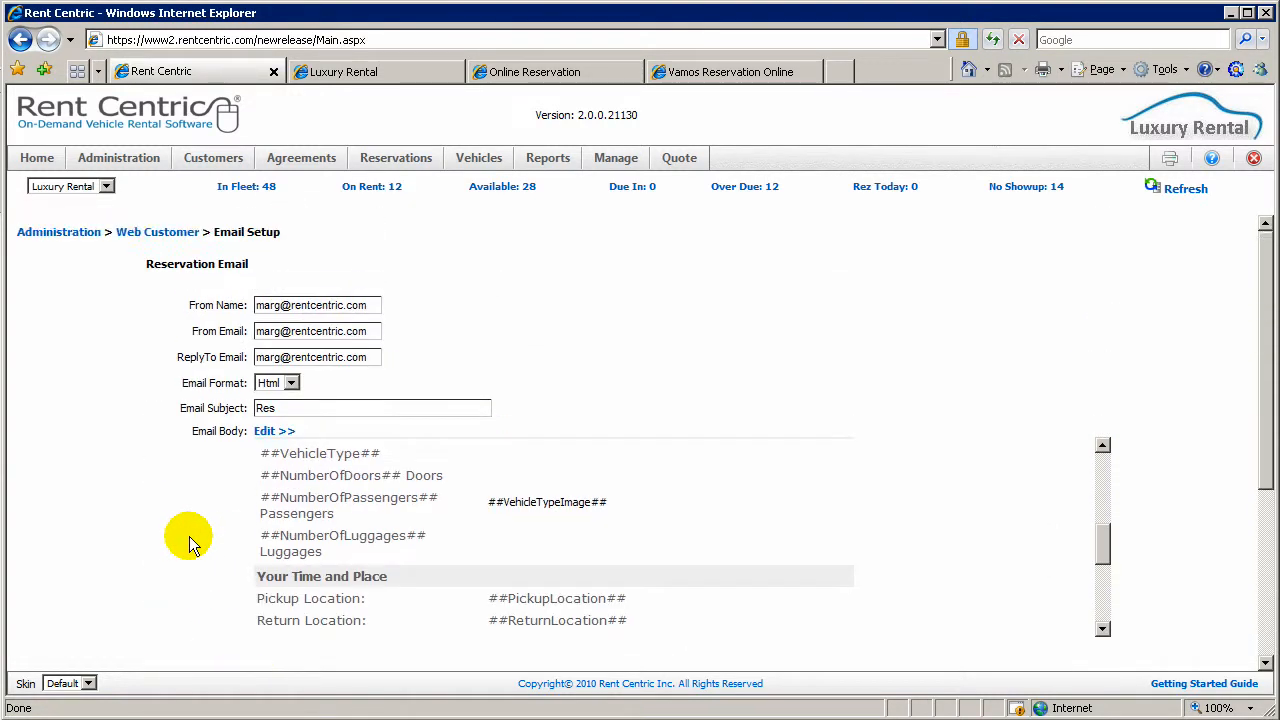
Step: View the Rental Policies page under Web Customer and return to its options
left_click(156, 232)
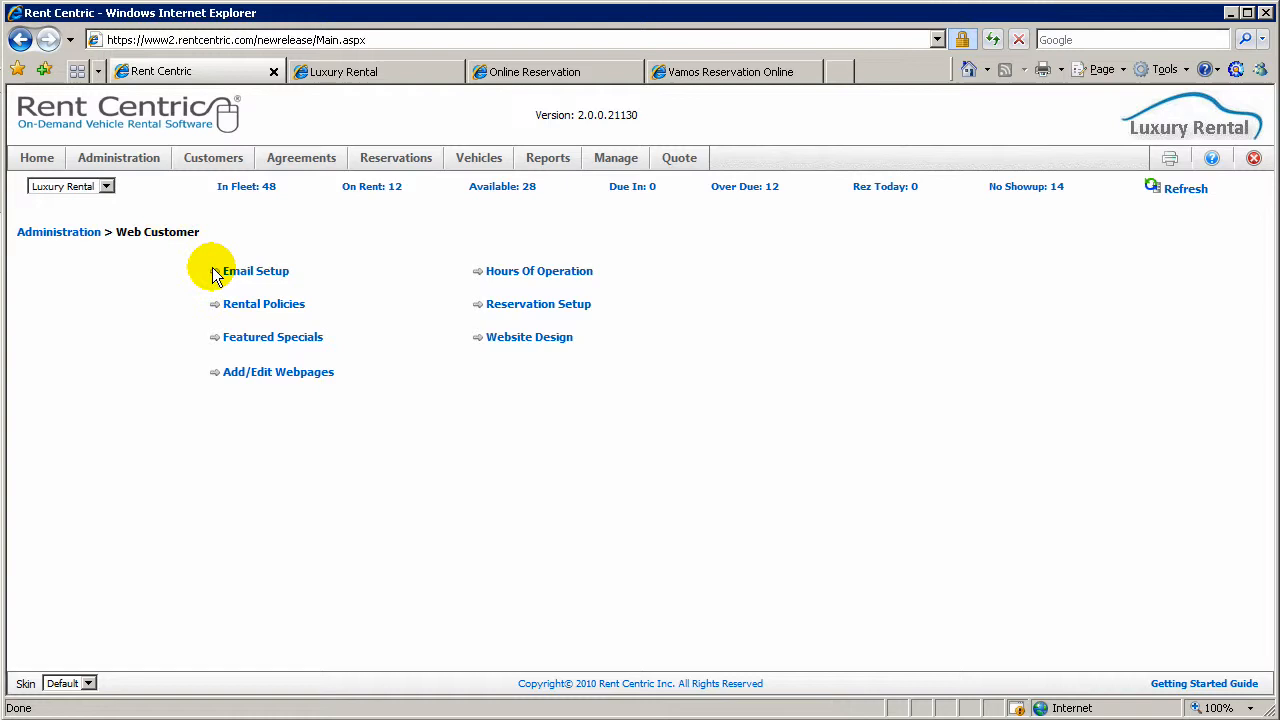
left_click(264, 304)
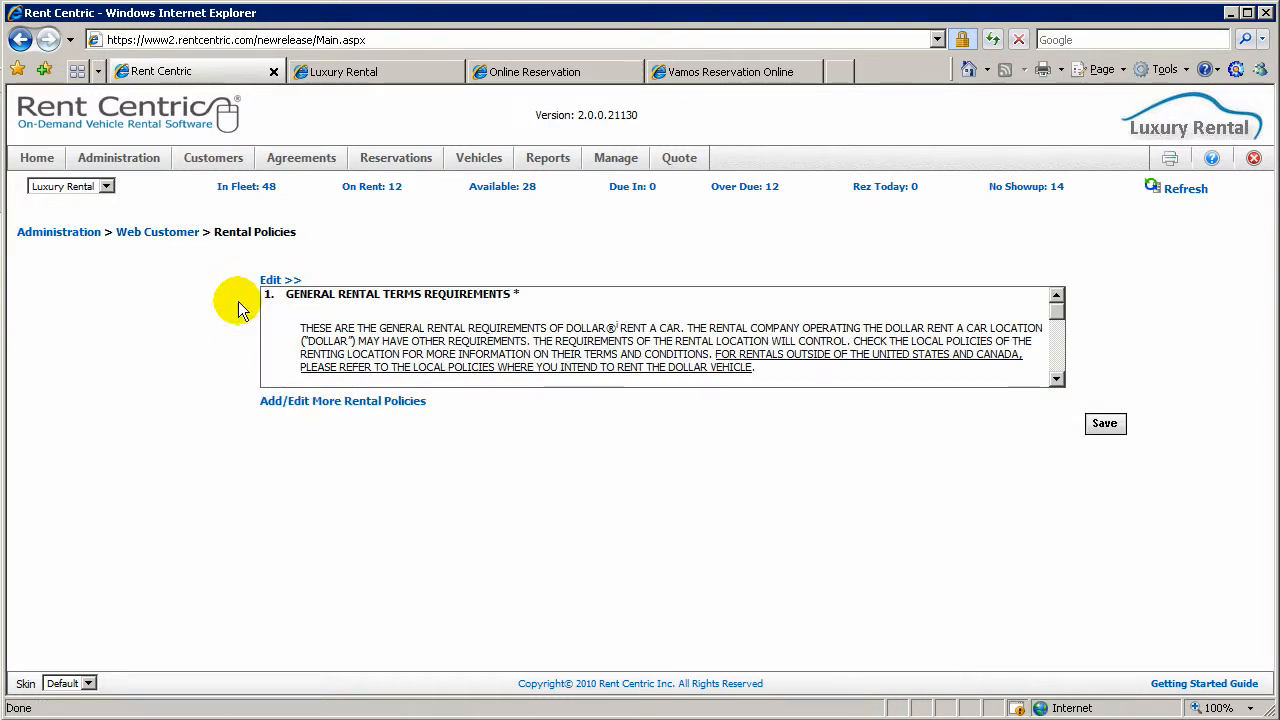
mouse_move(156, 232)
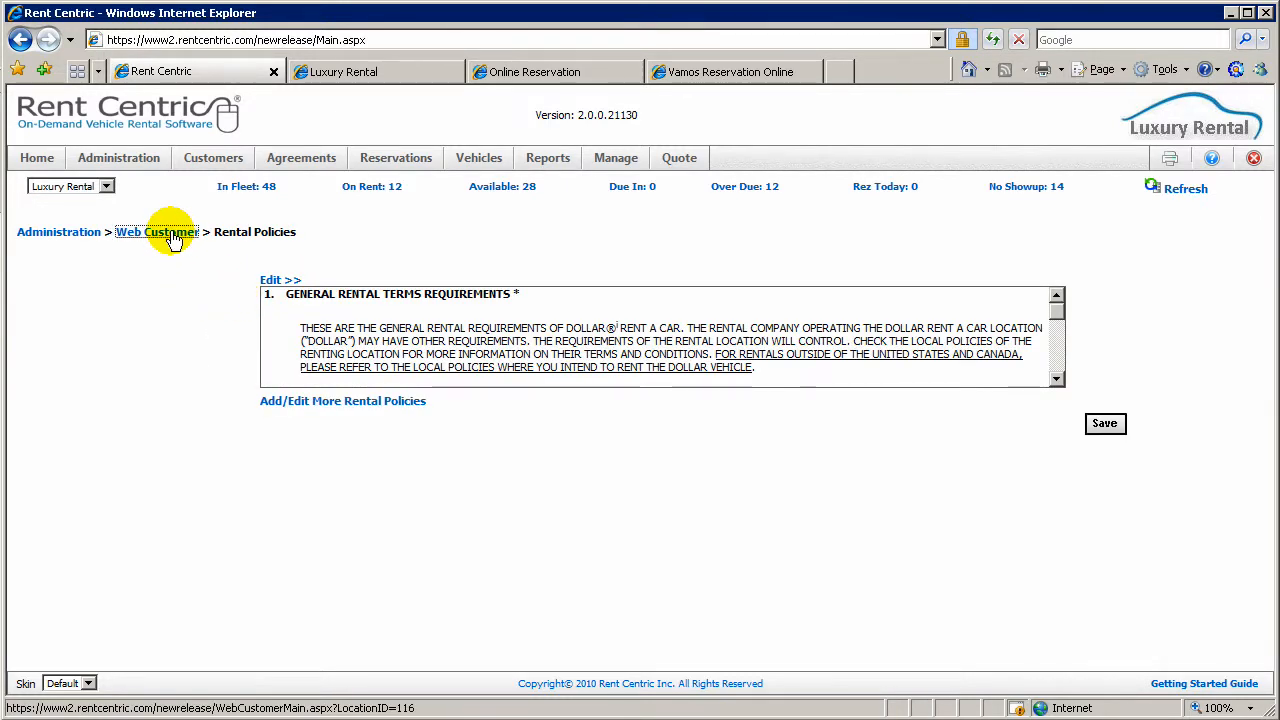
left_click(156, 232)
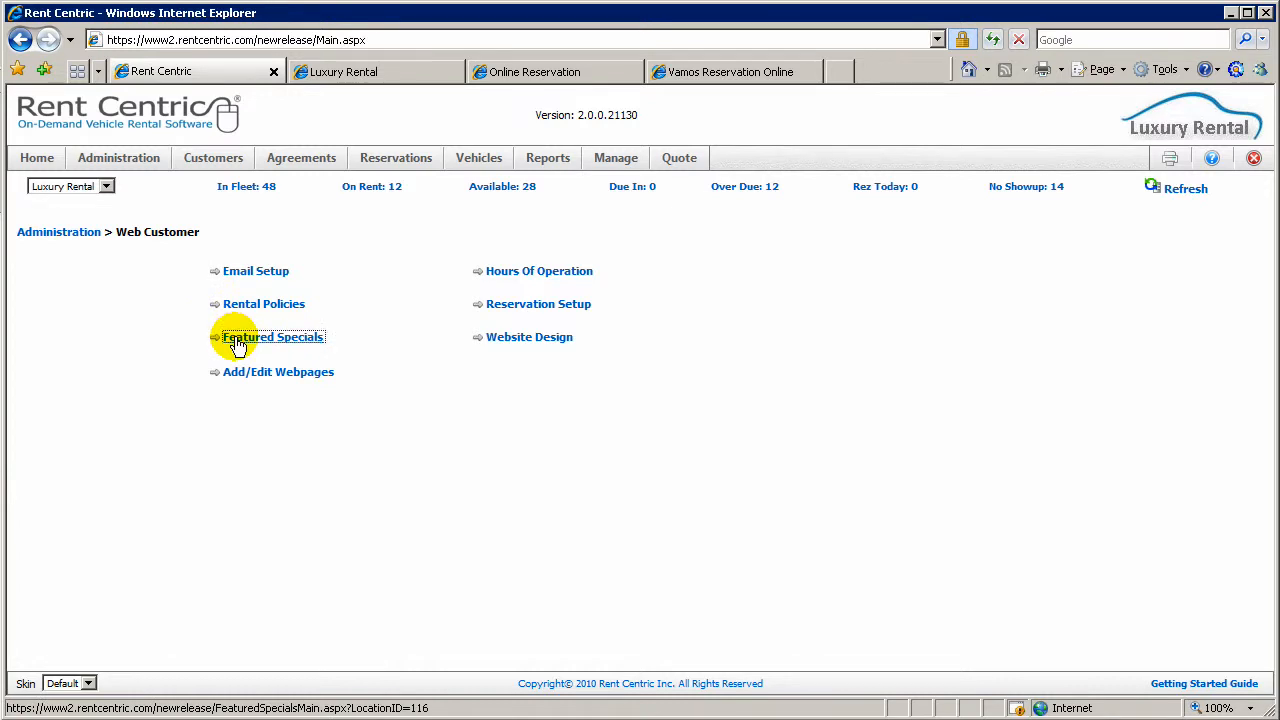
Step: View the Featured Specials list and return to the Web Customer options
left_click(272, 336)
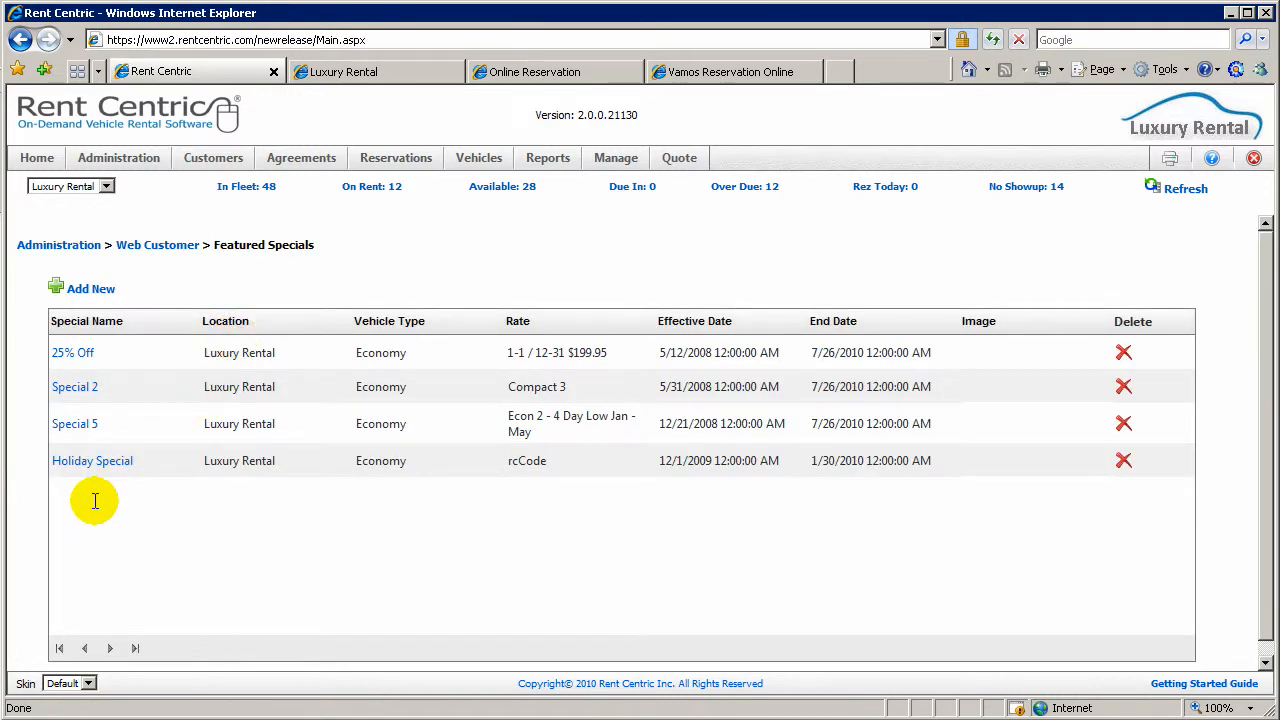
mouse_move(186, 302)
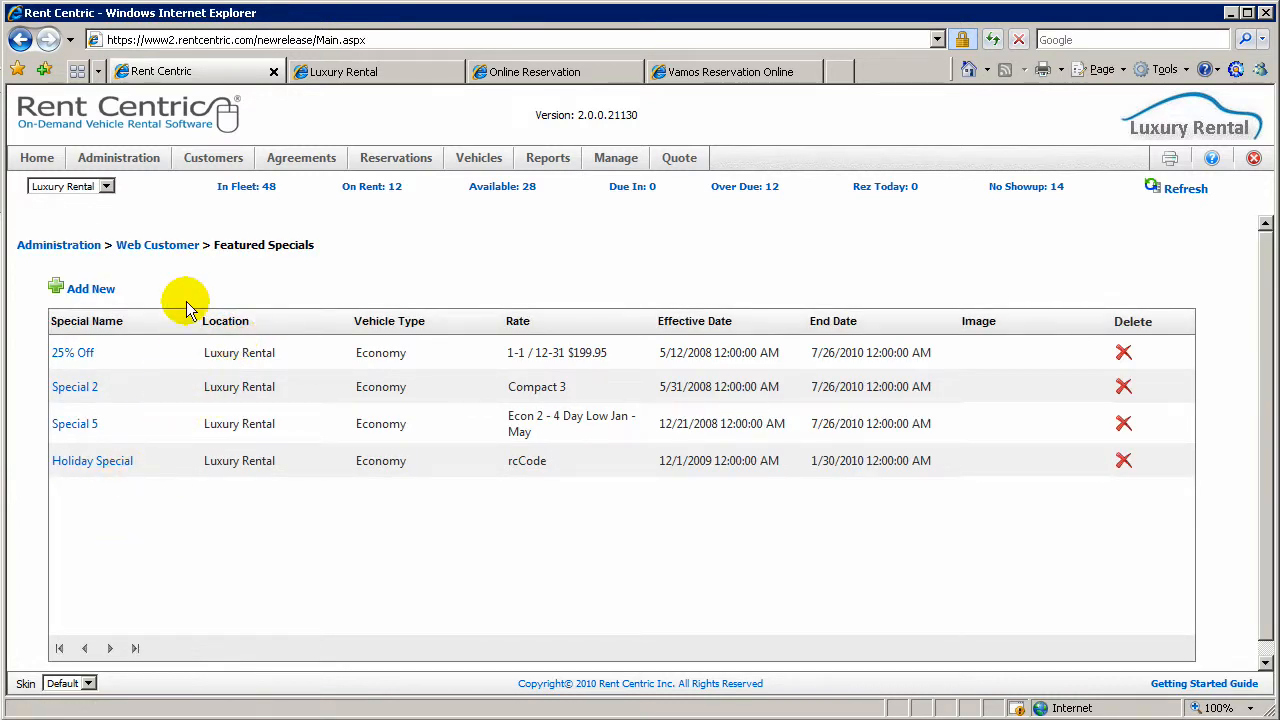
left_click(156, 244)
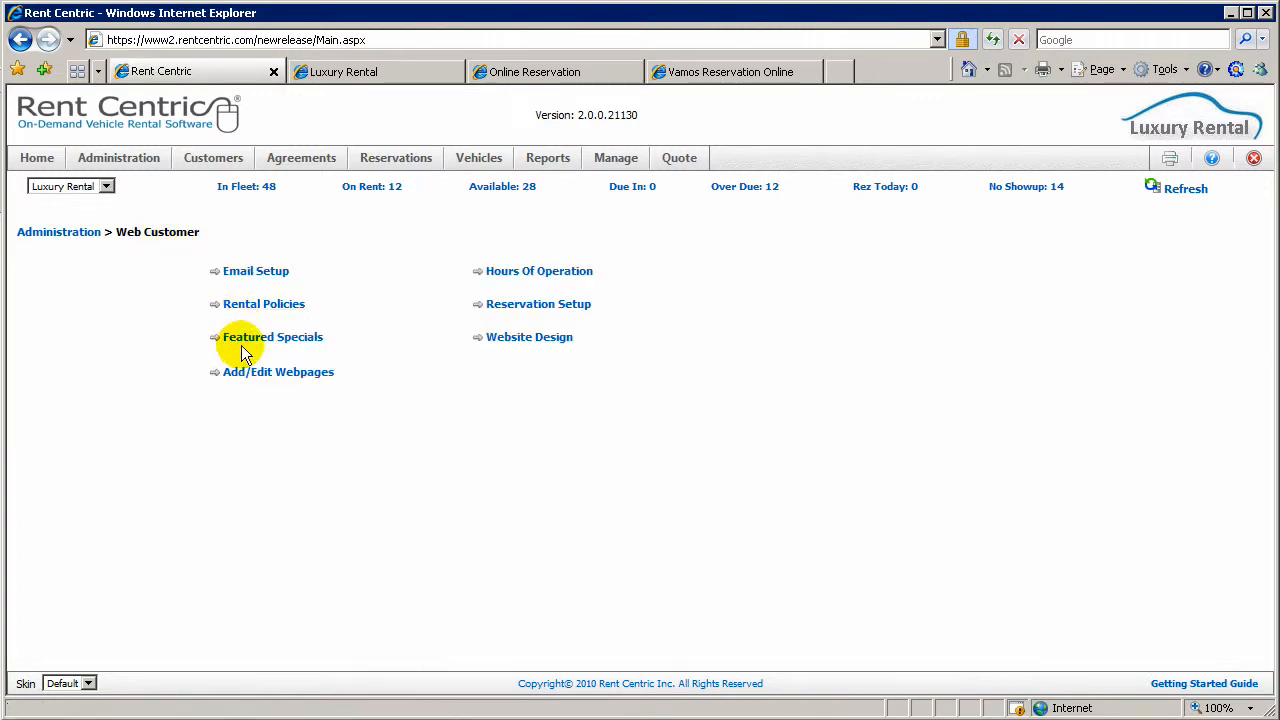
left_click(278, 370)
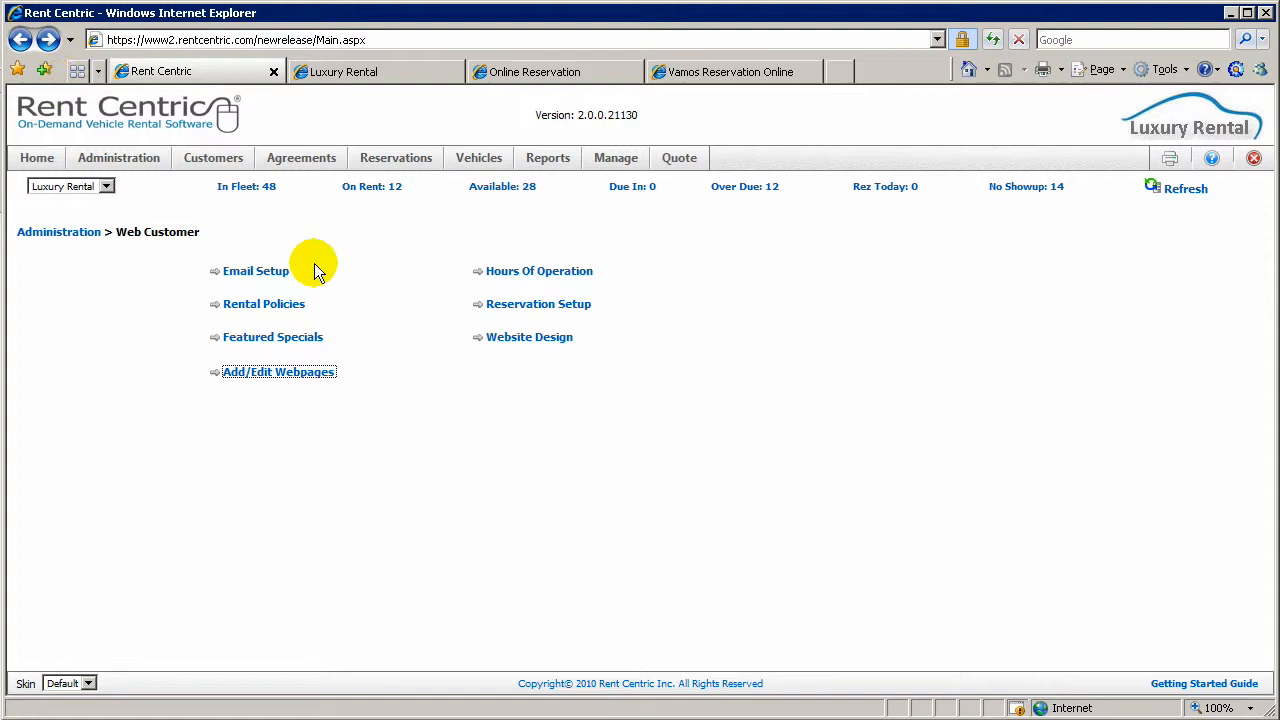
left_click(538, 270)
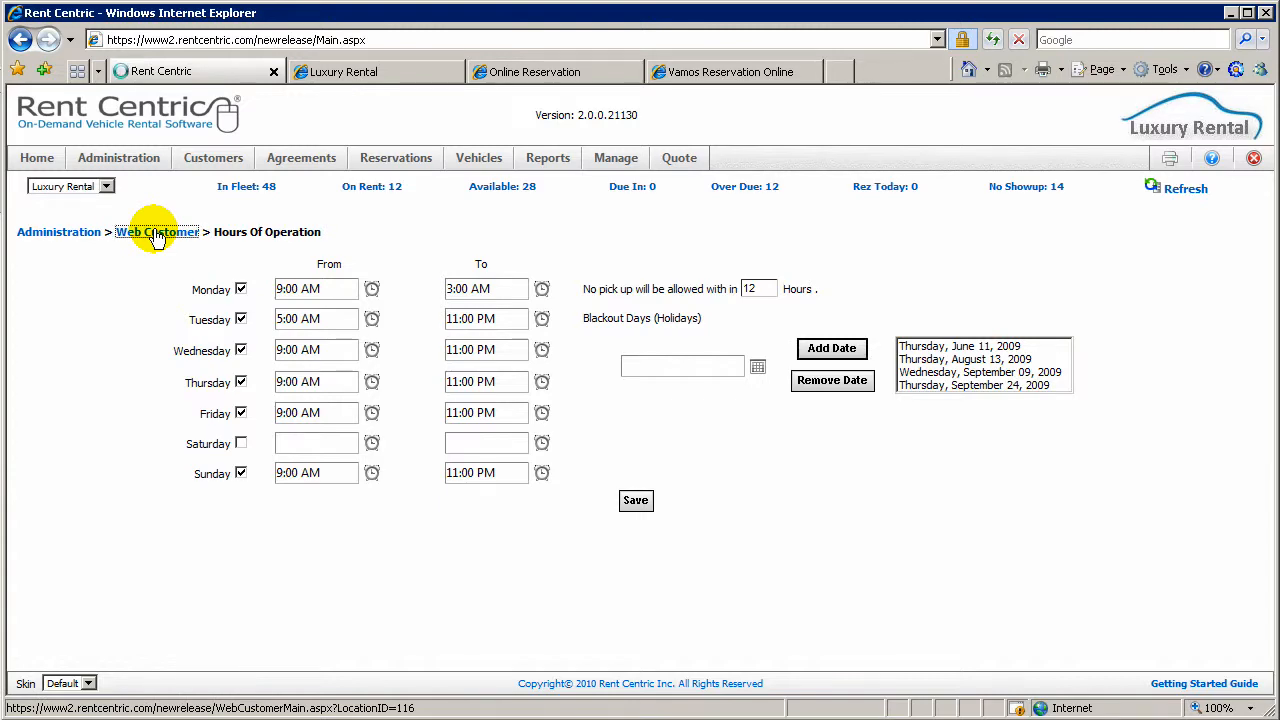
left_click(156, 232)
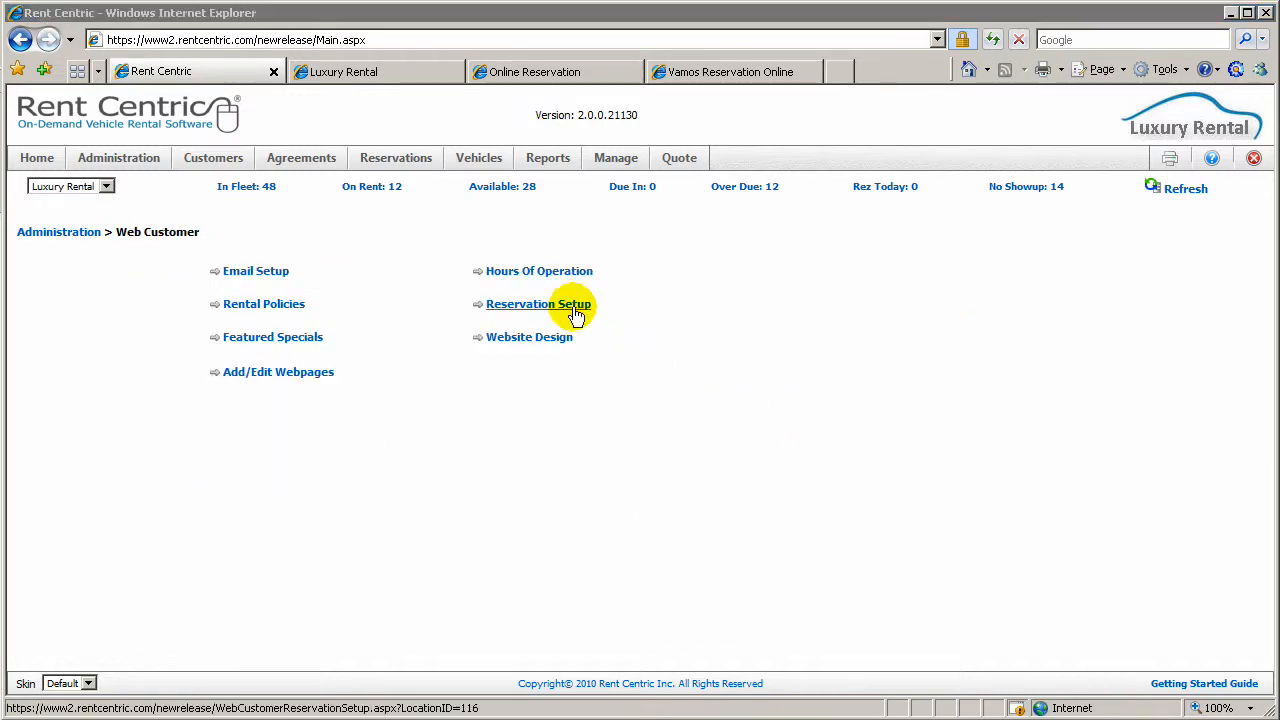
Step: In Reservation Setup, leave Credit Card Processing set to Disable
left_click(538, 304)
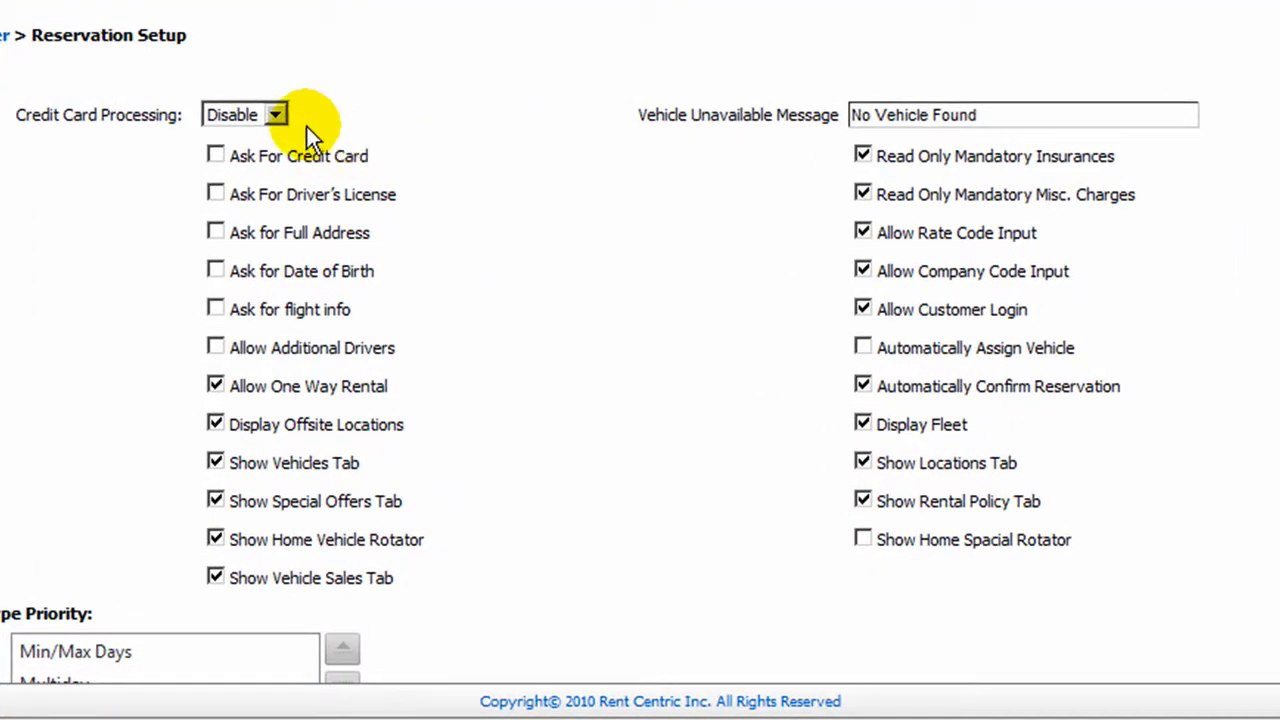
left_click(244, 114)
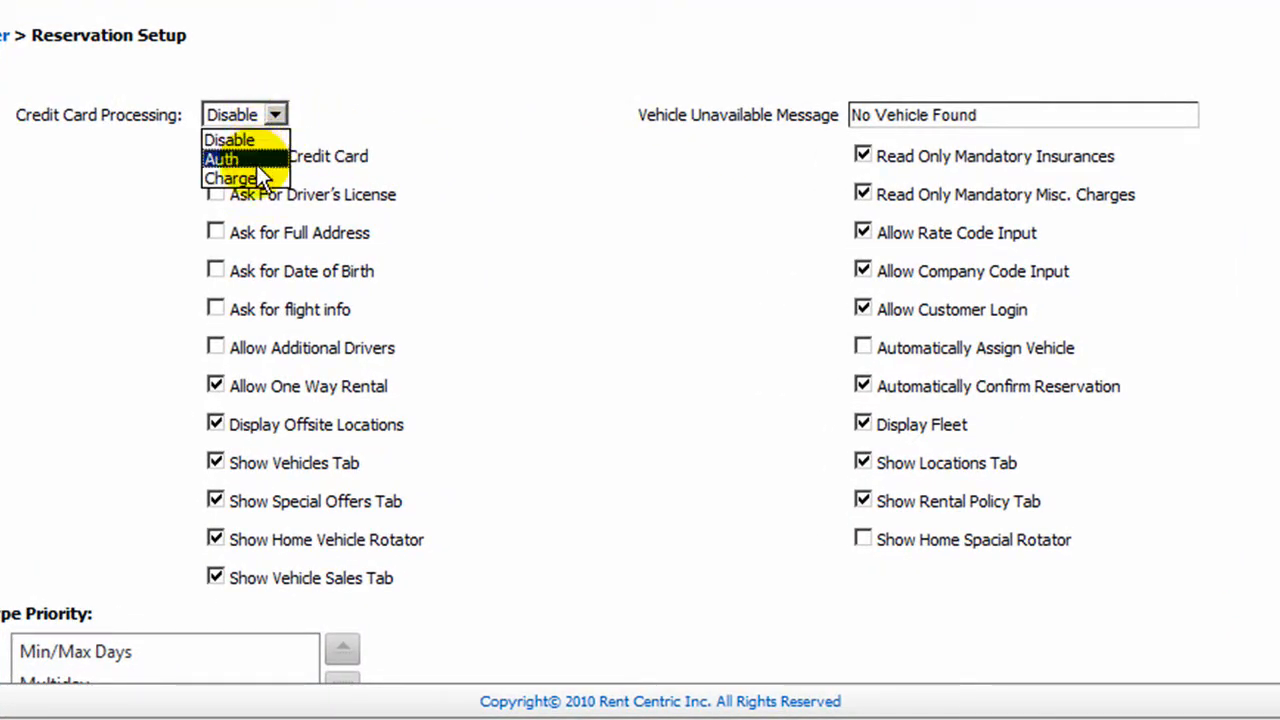
left_click(228, 140)
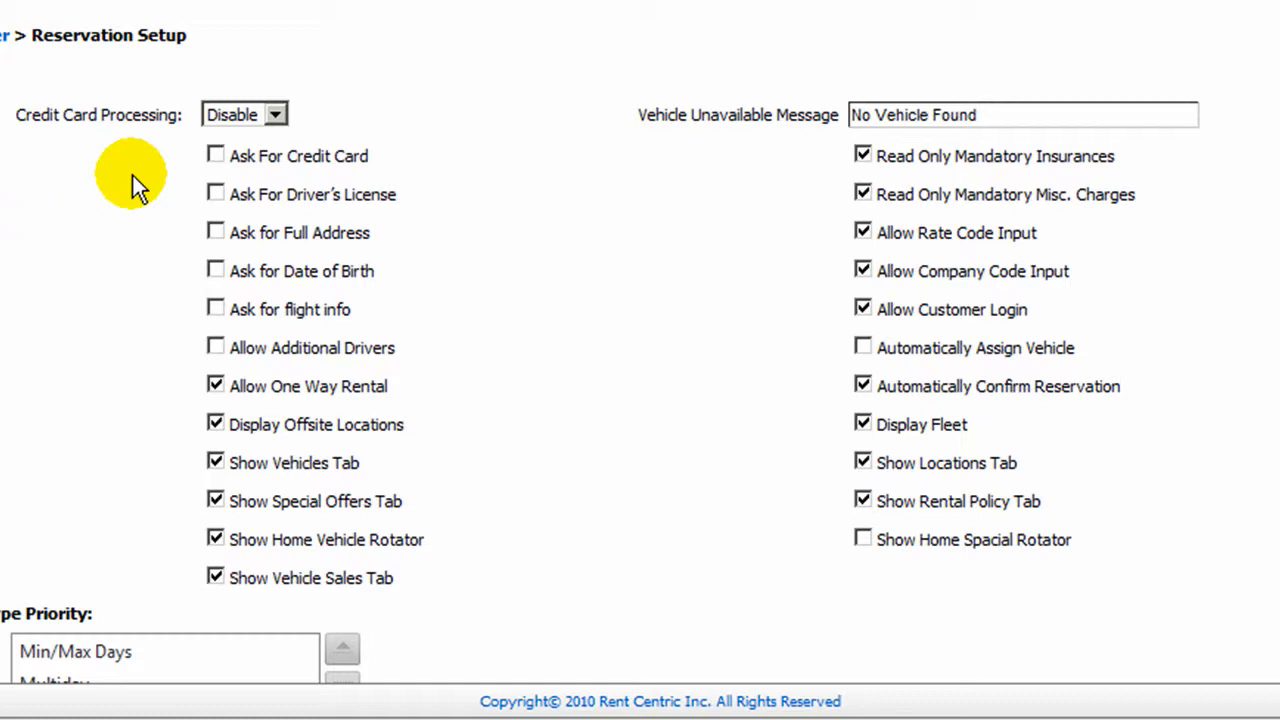
mouse_move(336, 210)
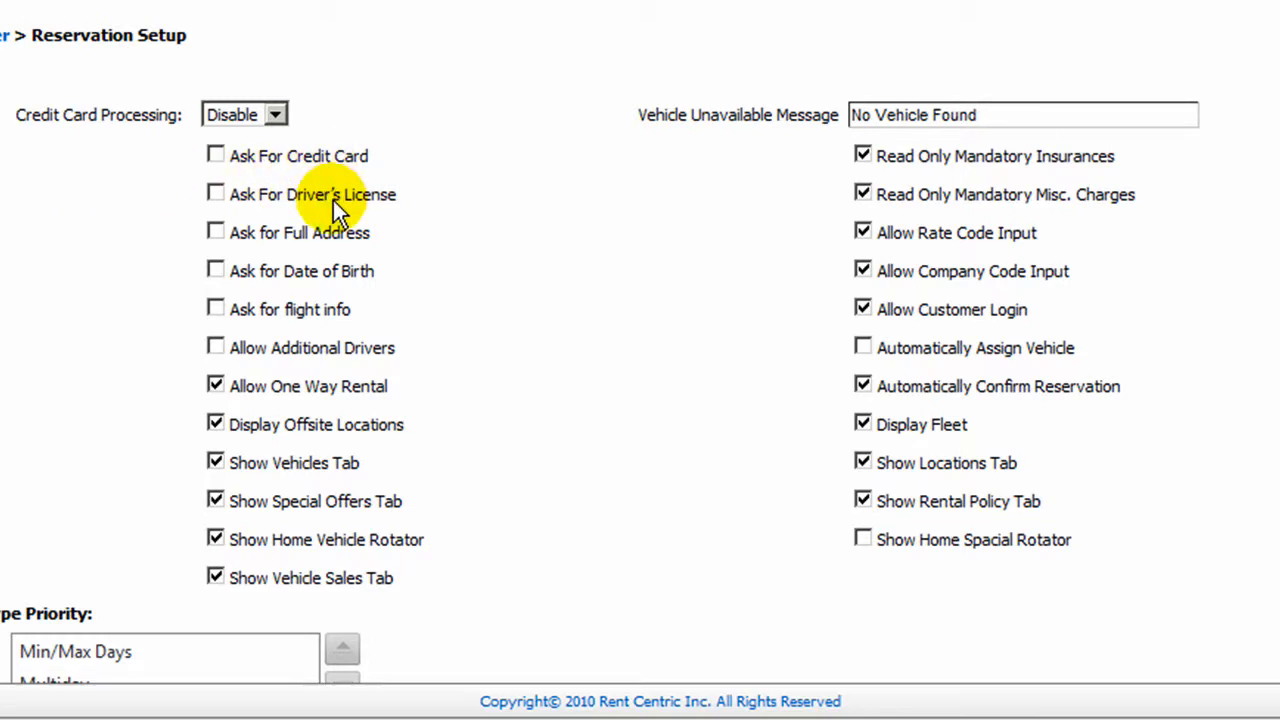
mouse_move(296, 486)
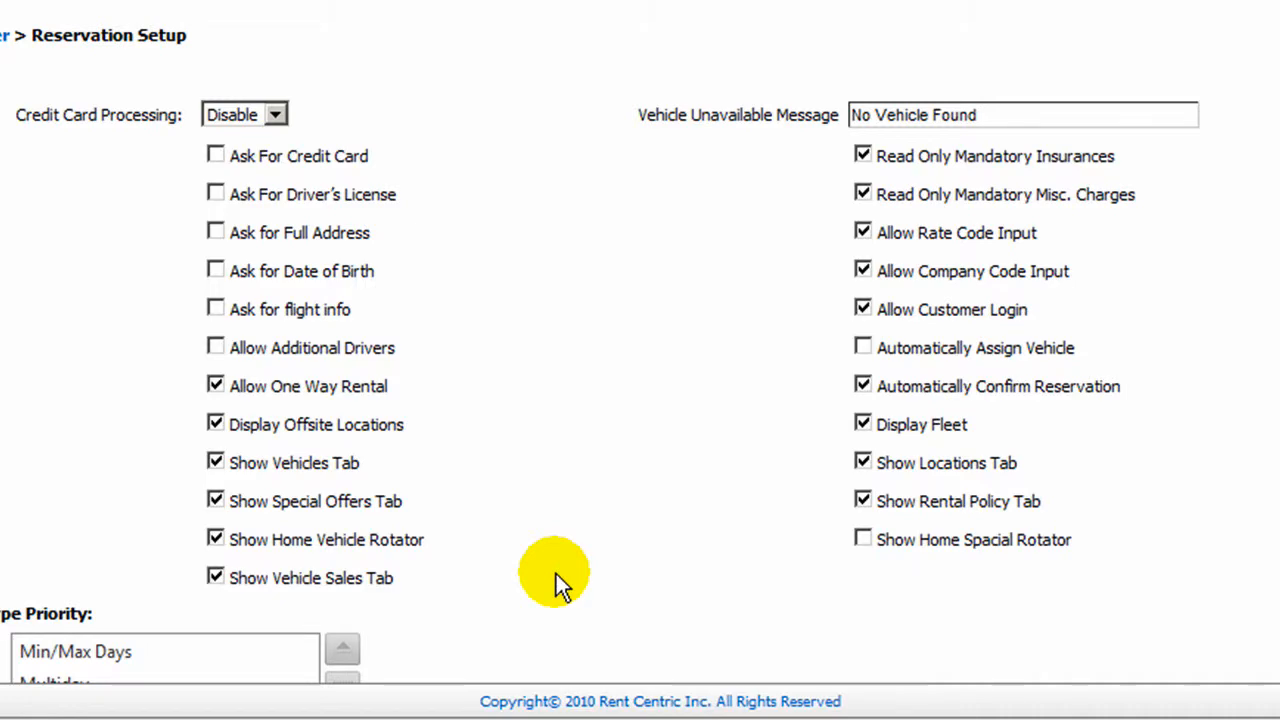
Step: Pick WeekEnd in the Rate Type Priority list, then head to the website design settings
scroll("down", 3)
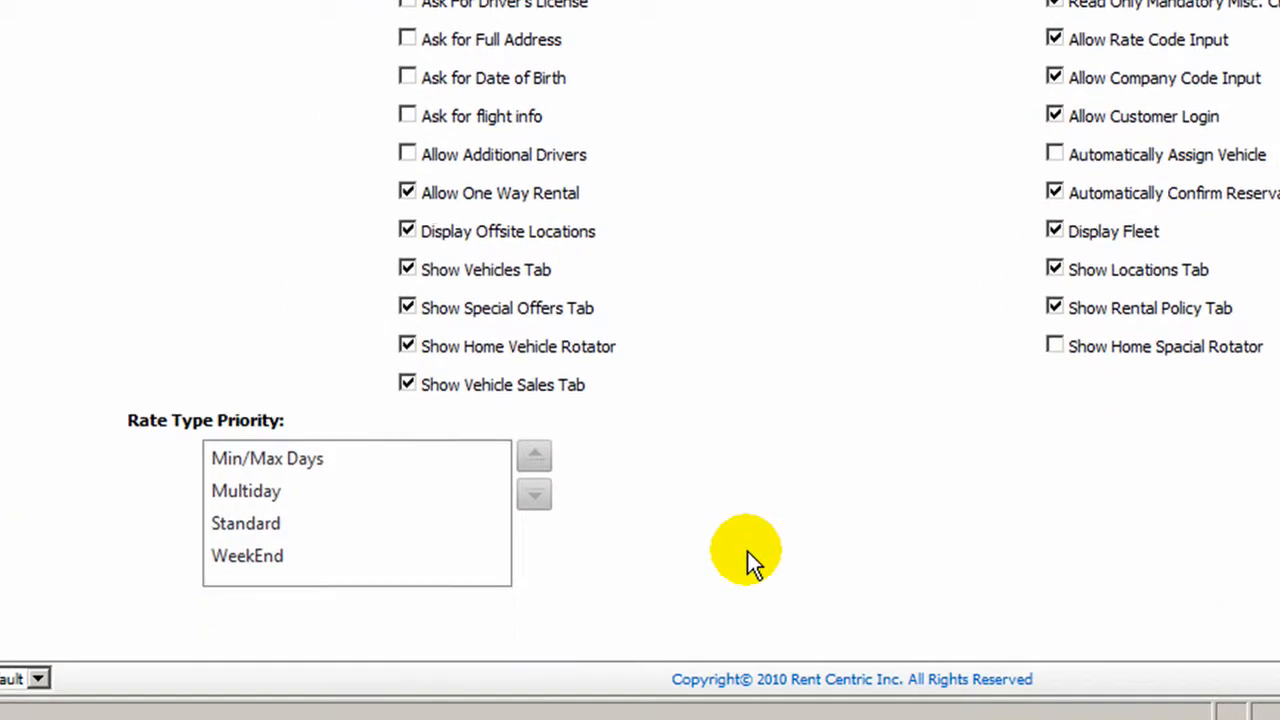
left_click(248, 556)
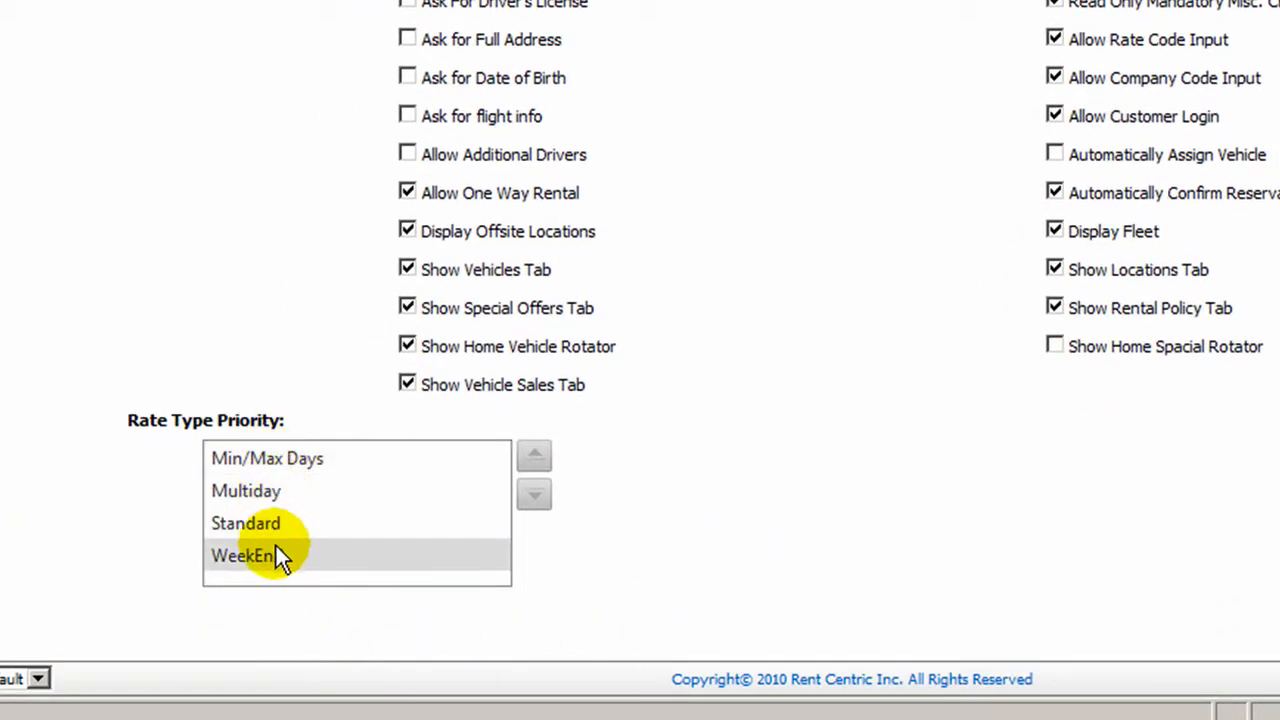
scroll("up", 3)
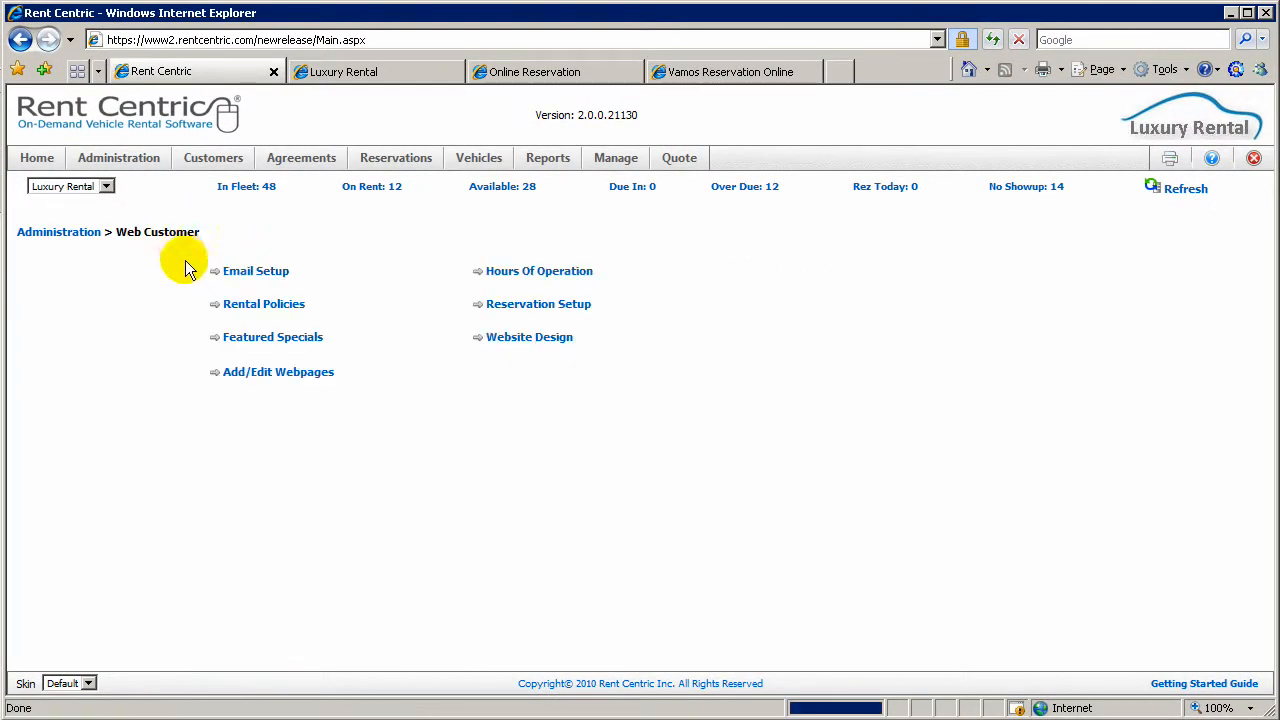
left_click(528, 336)
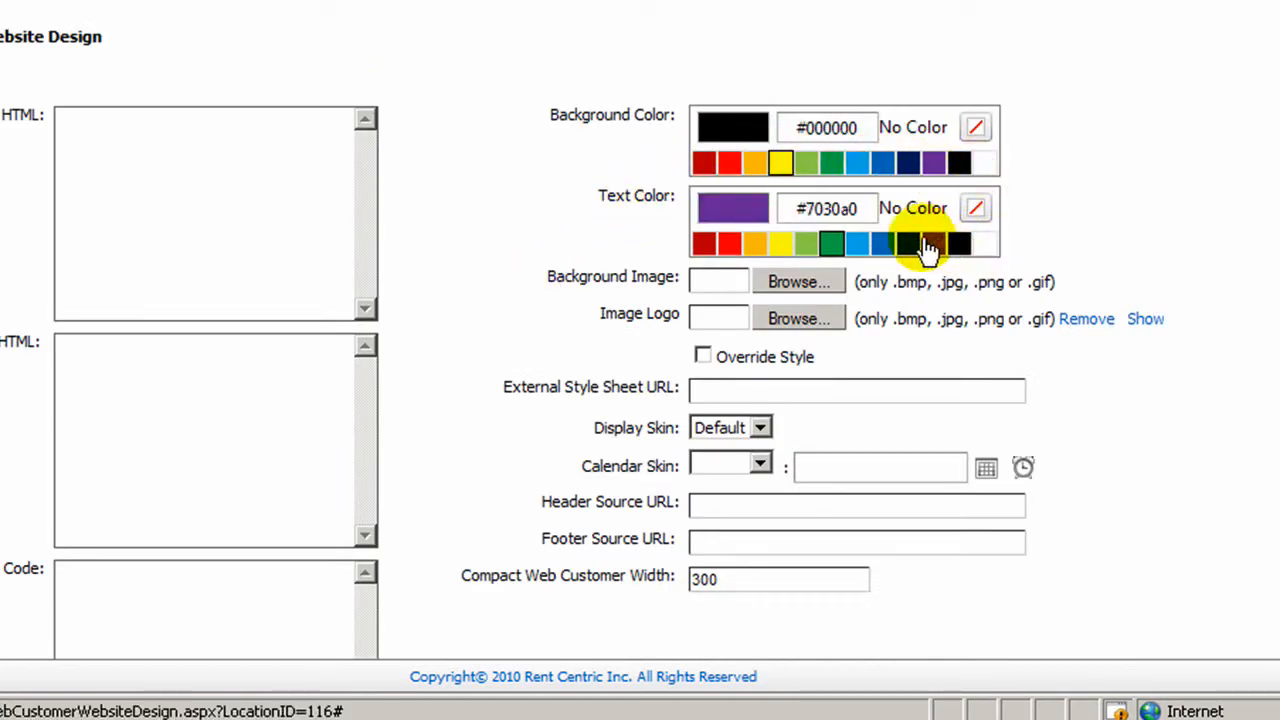
Step: Set the site's text colour to red (#c00000) and return to the Web Customer menu
left_click(704, 244)
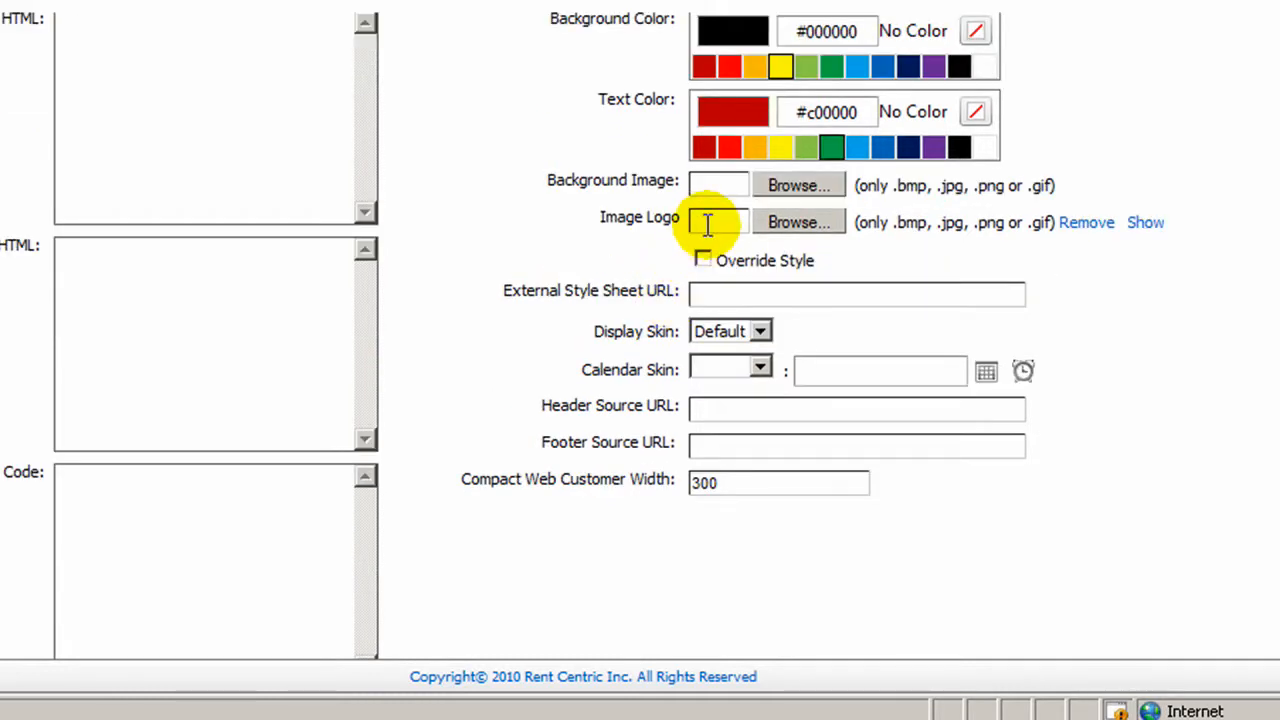
scroll("down", 3)
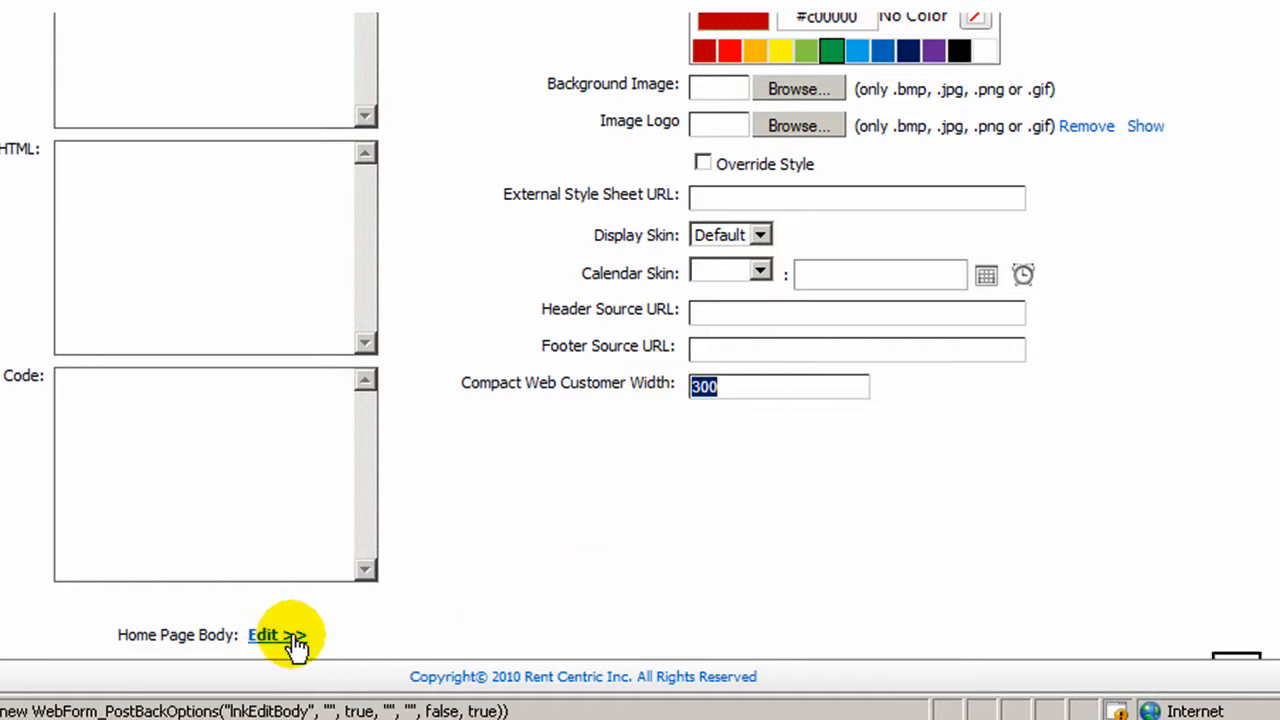
scroll("up", 3)
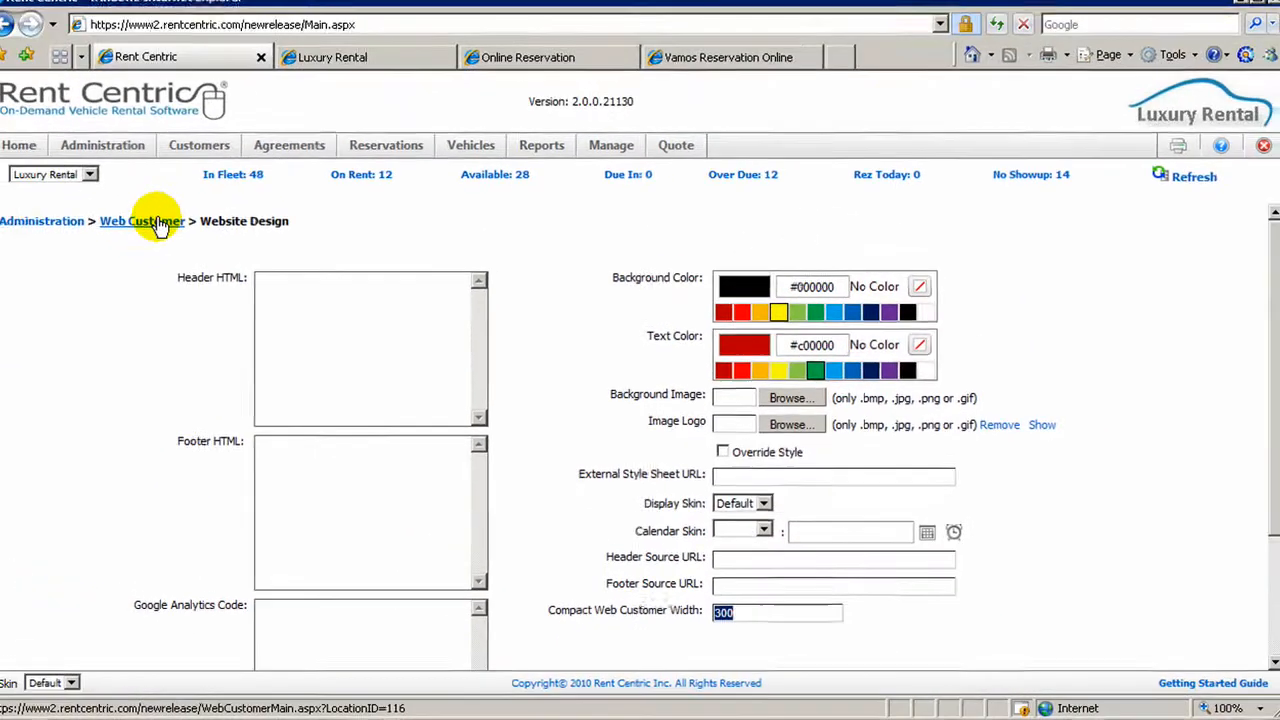
left_click(142, 220)
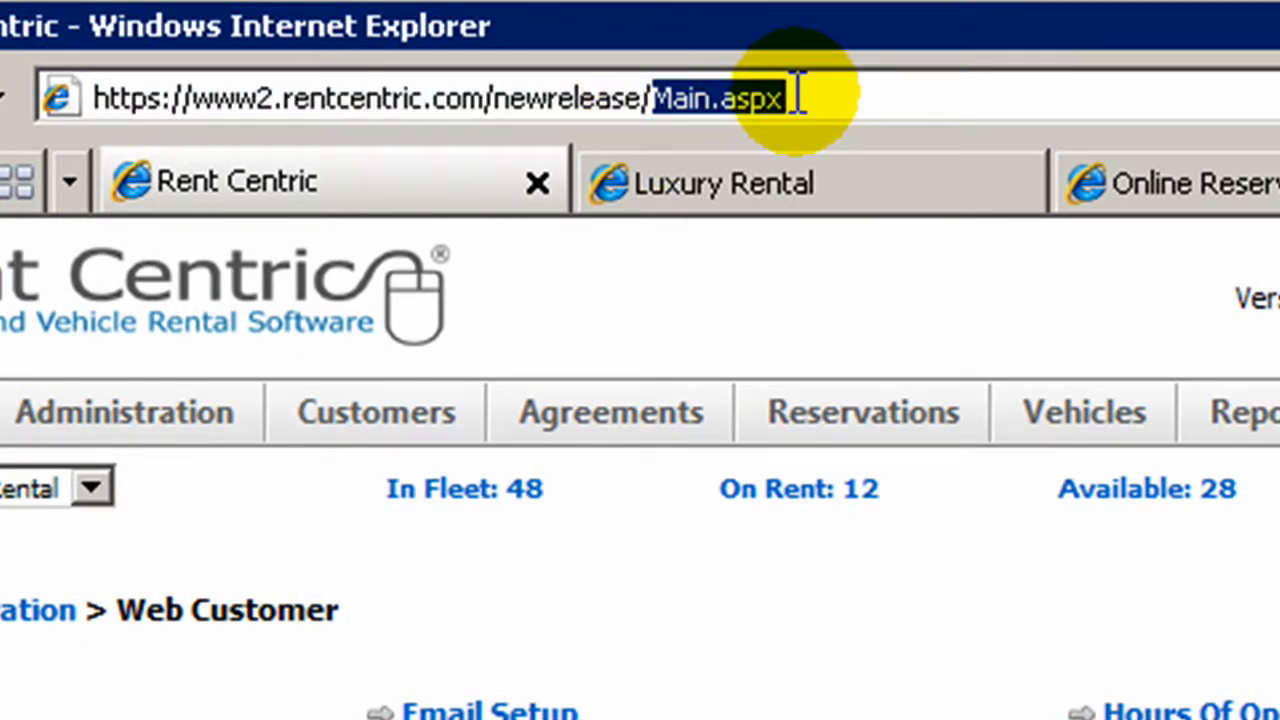
mouse_move(810, 176)
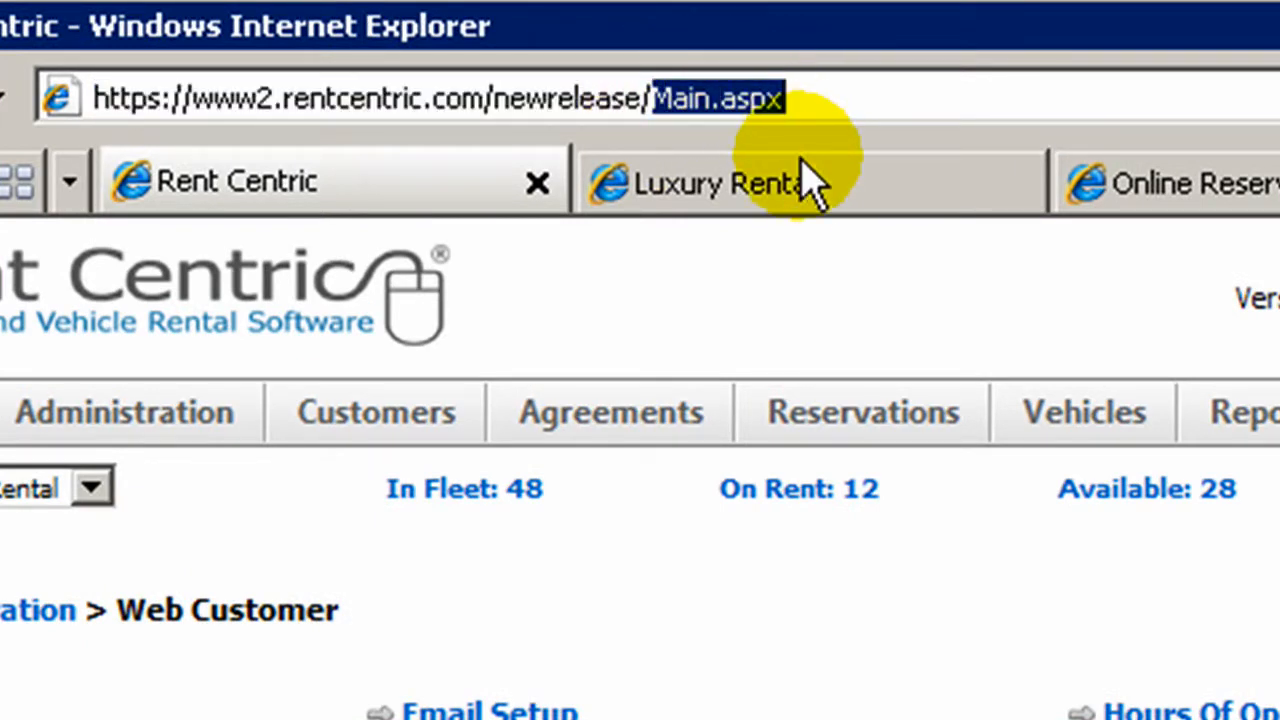
Step: On the Luxury Rental site, get a Cargo Van quote and reserve it, reaching the renter form
left_click(710, 182)
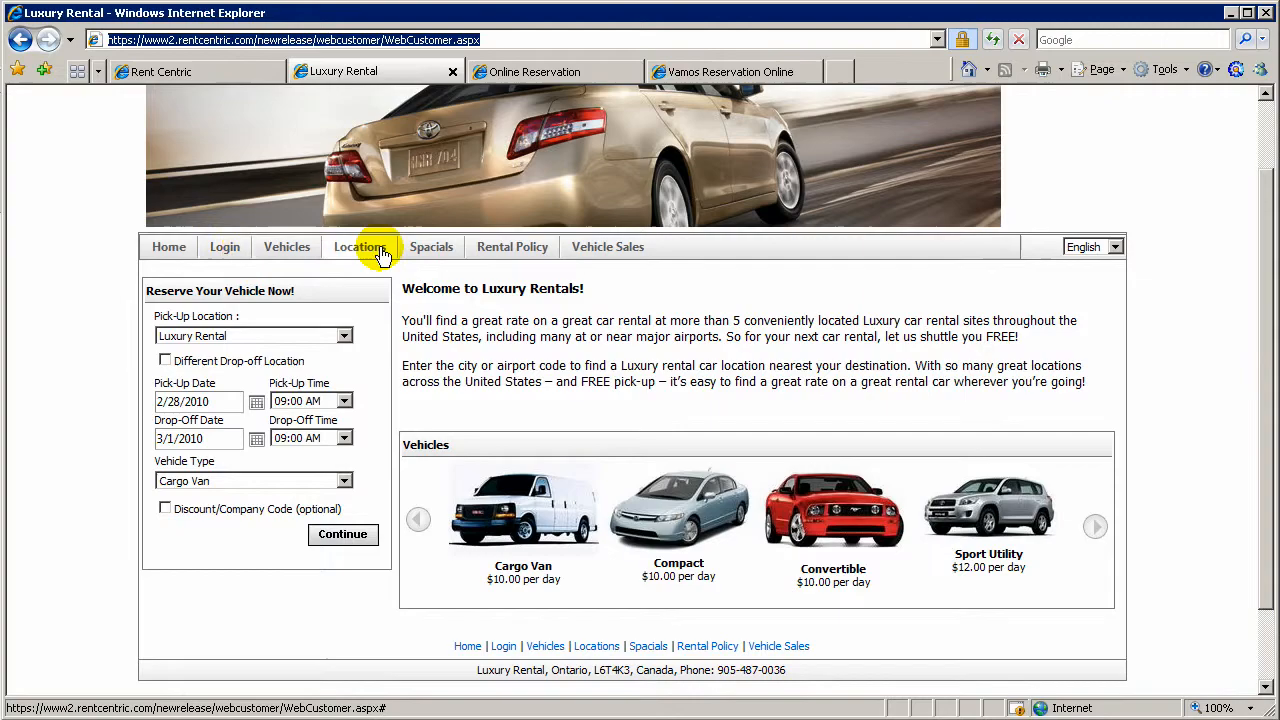
mouse_move(424, 522)
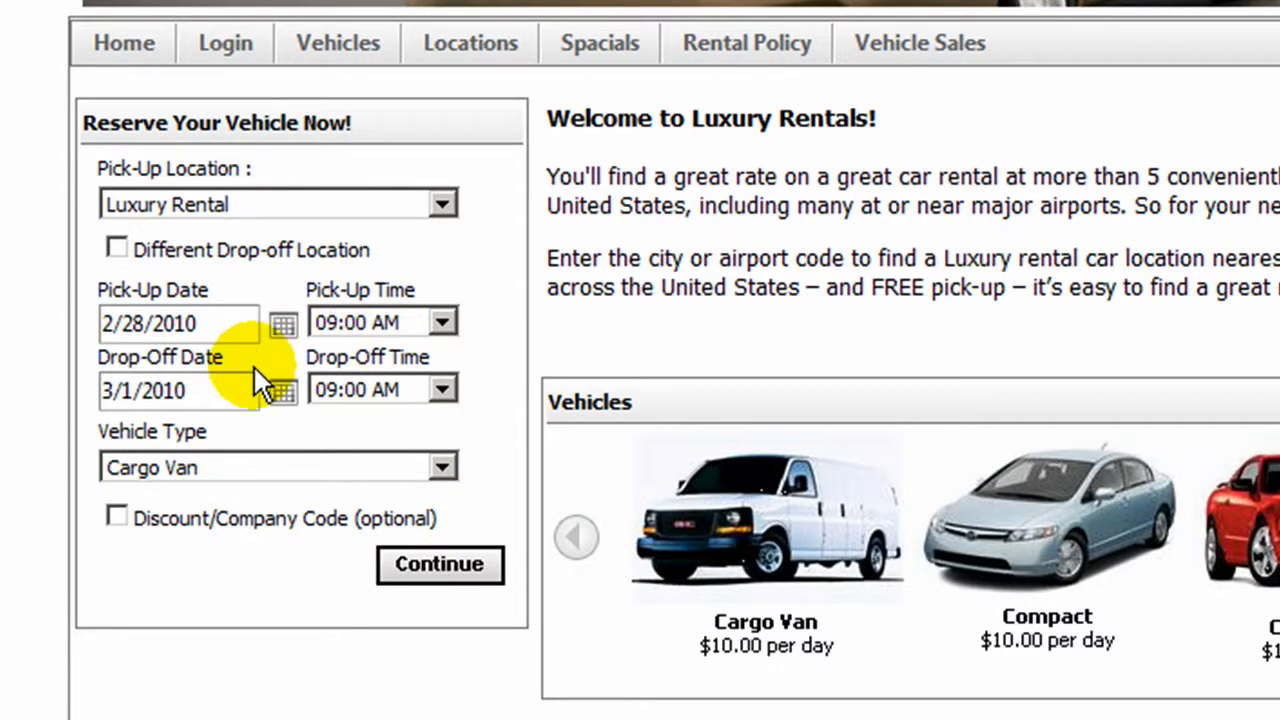
mouse_move(260, 476)
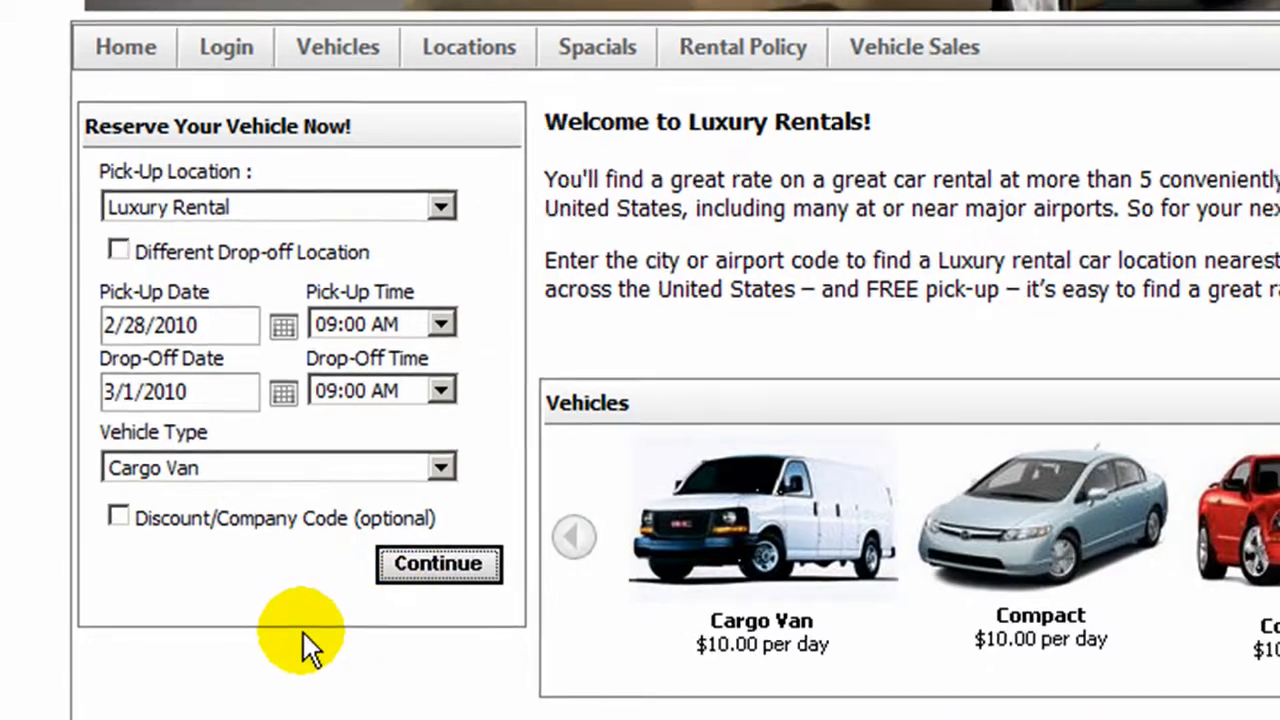
left_click(438, 564)
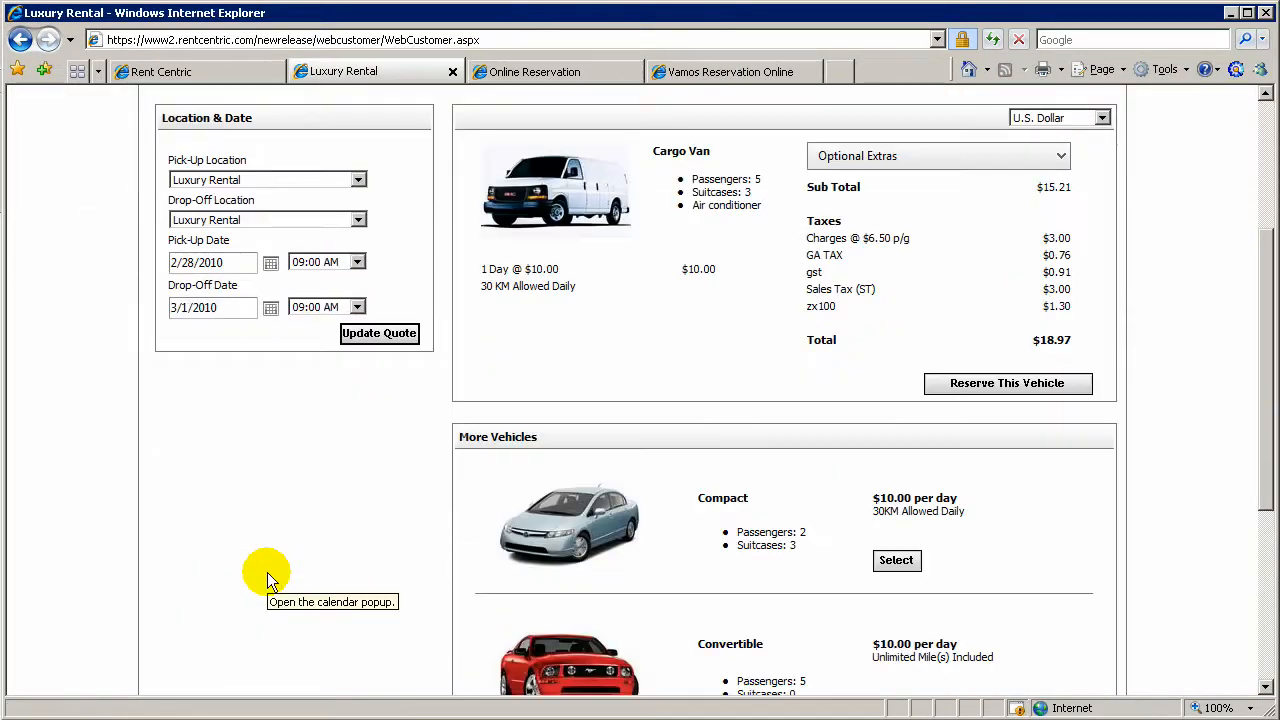
scroll("up", 3)
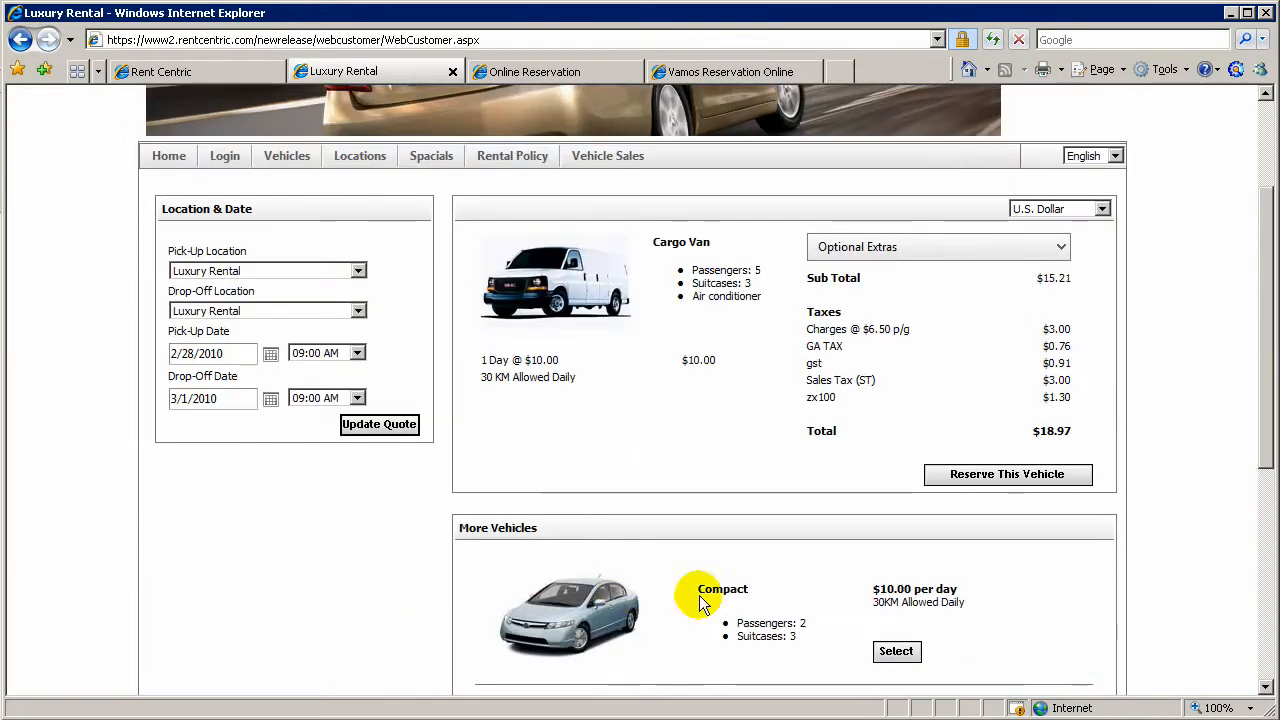
left_click(896, 652)
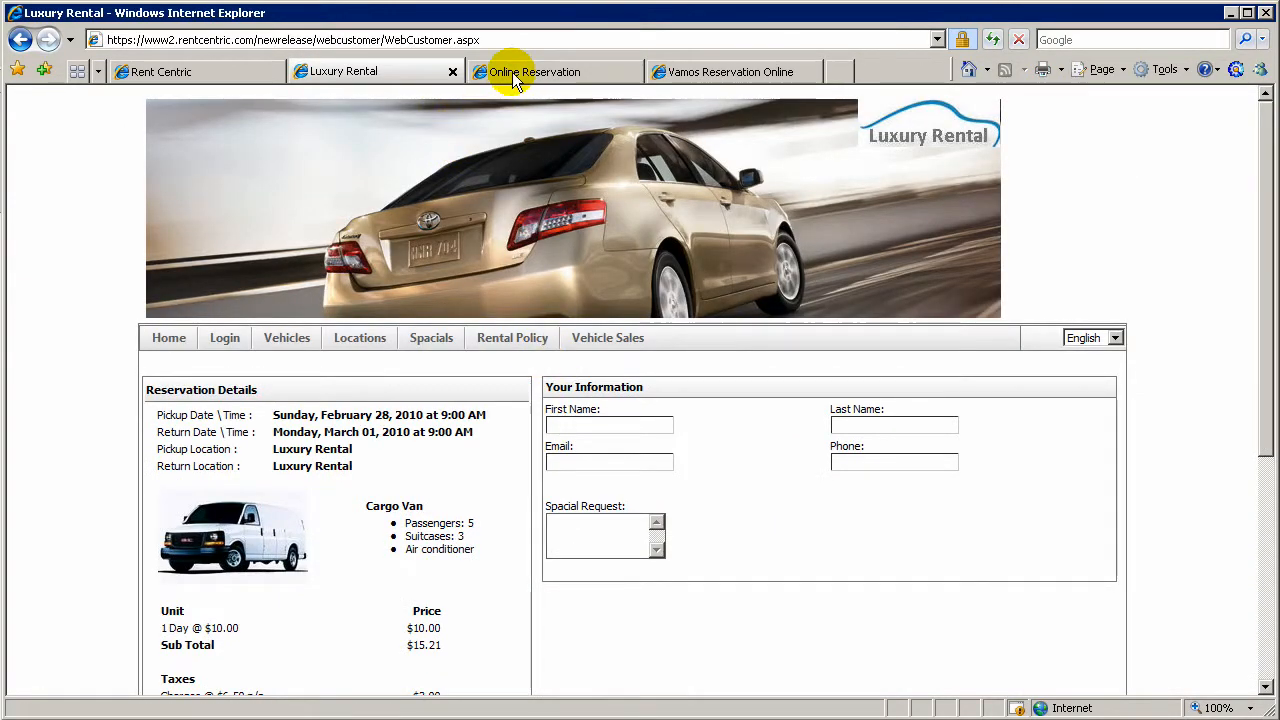
mouse_move(532, 72)
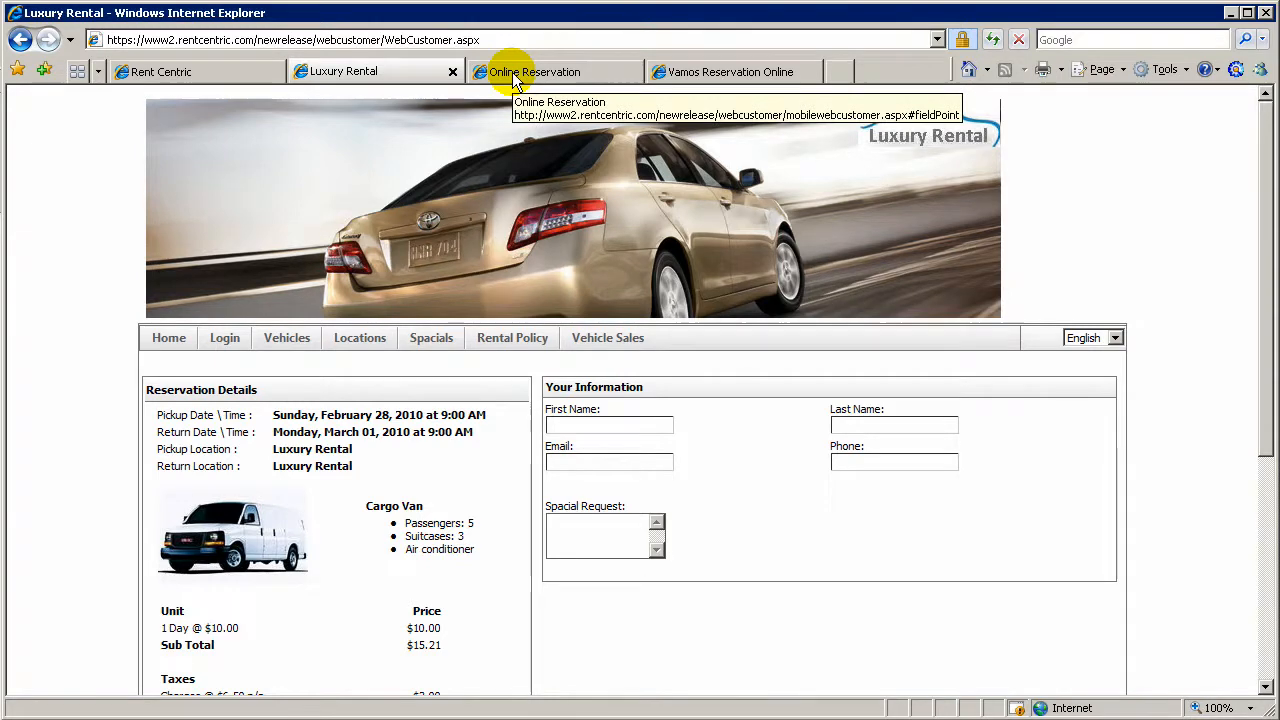
Step: Show the mobile Online Reservation page at its pickup/return location and date step
left_click(534, 72)
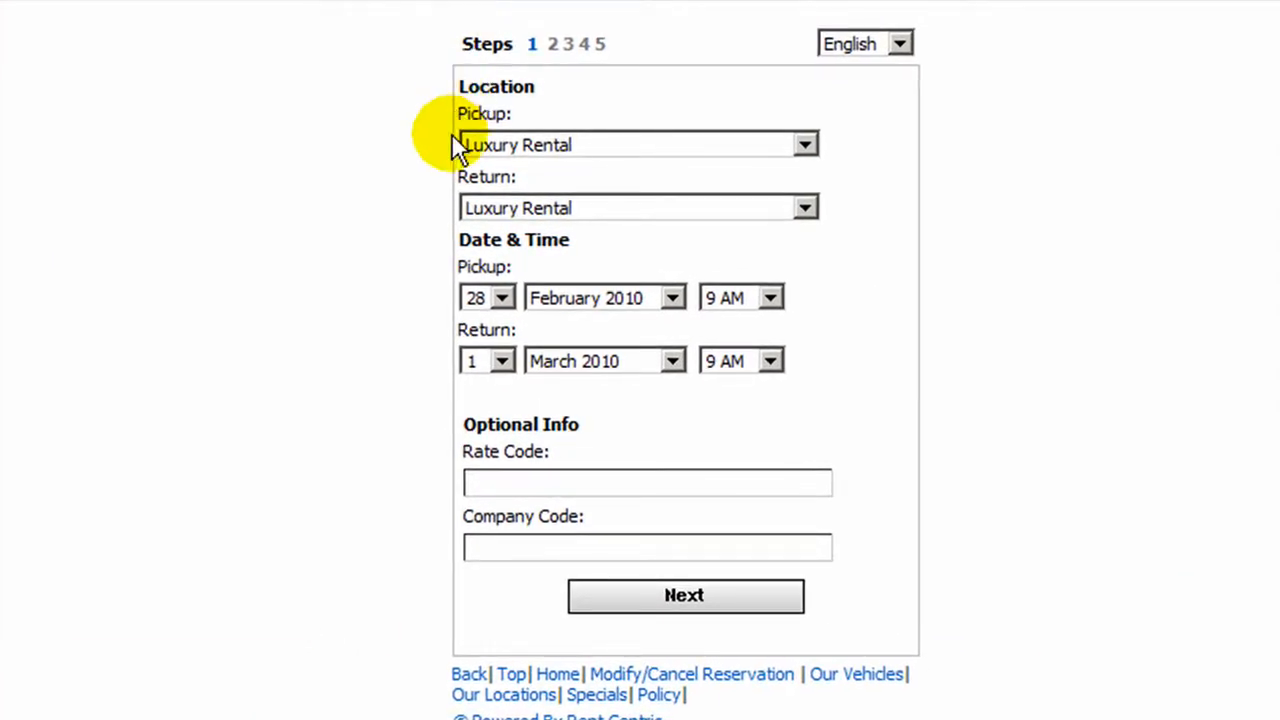
mouse_move(456, 176)
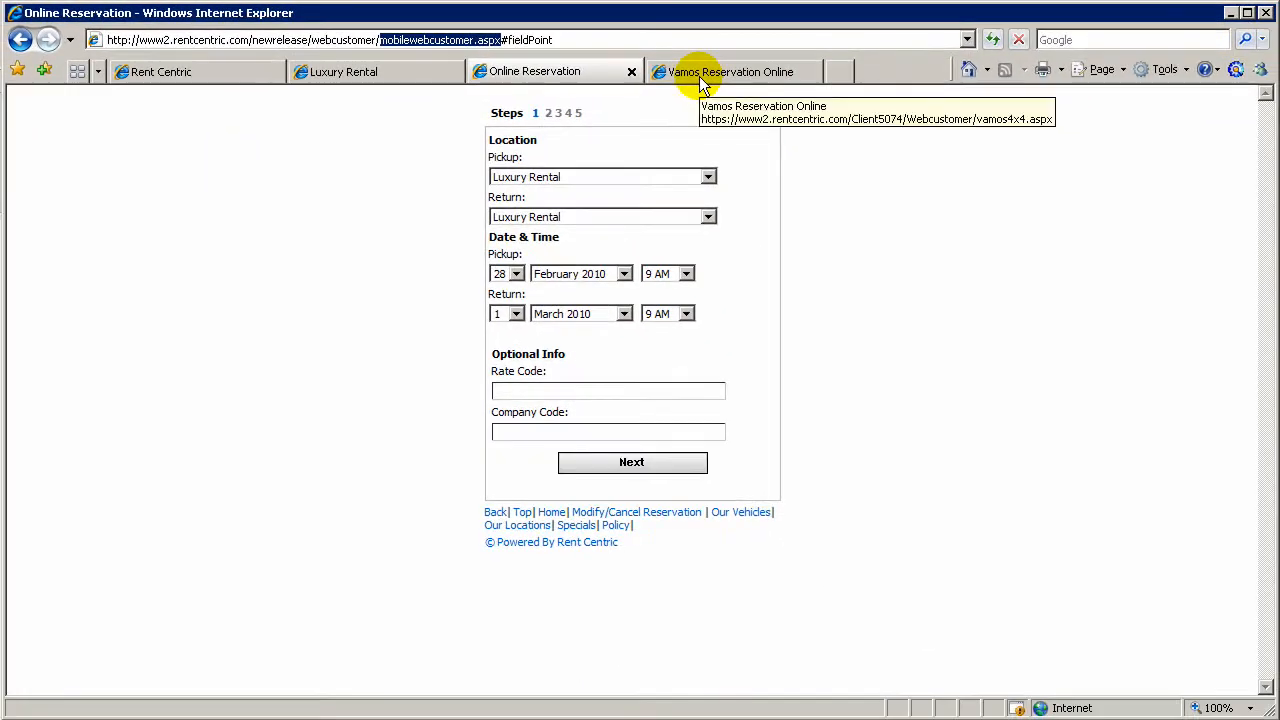
Step: Show the Vamos Rent-A-Car reservation site and look through its 4x4 vehicles and rates
left_click(730, 72)
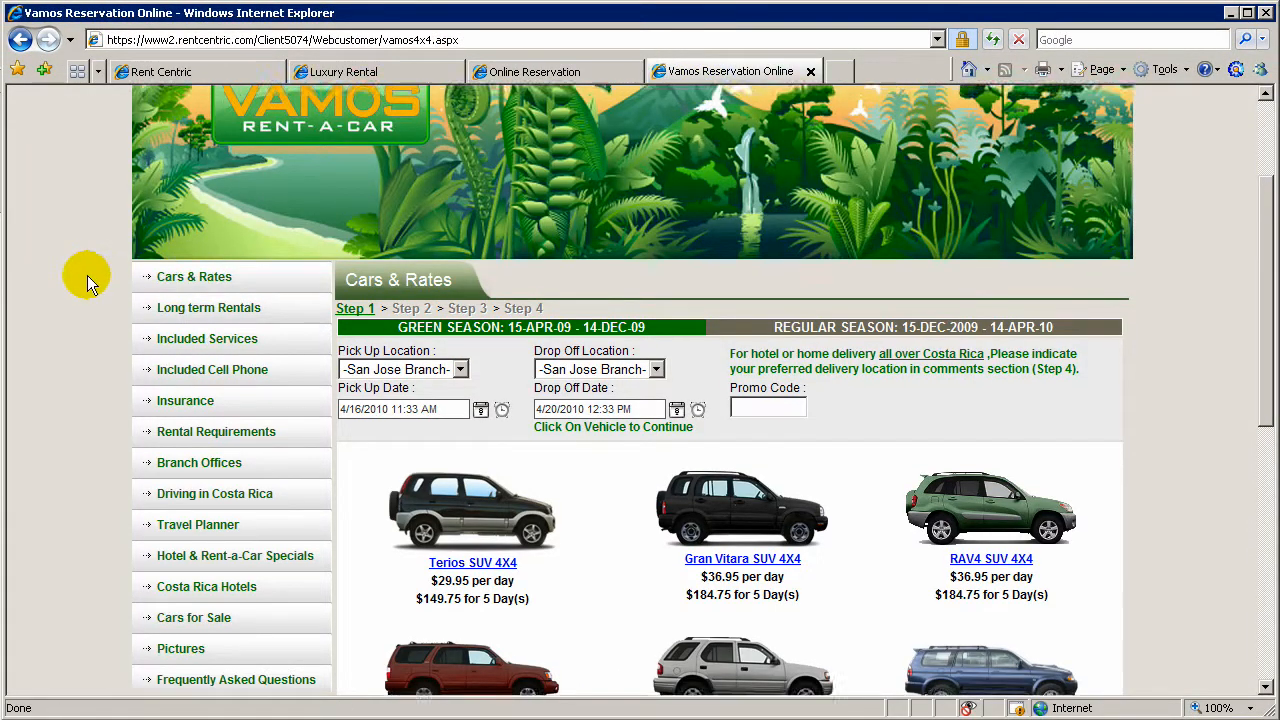
scroll("up", 3)
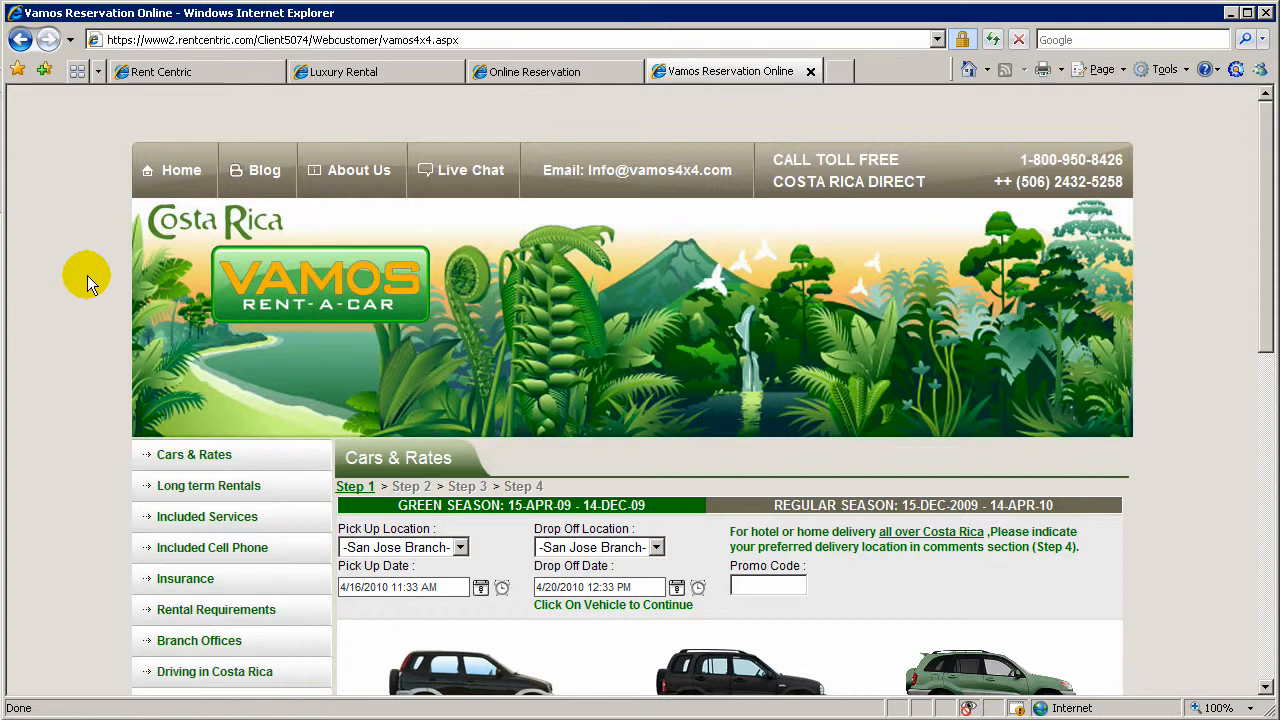
mouse_move(1022, 438)
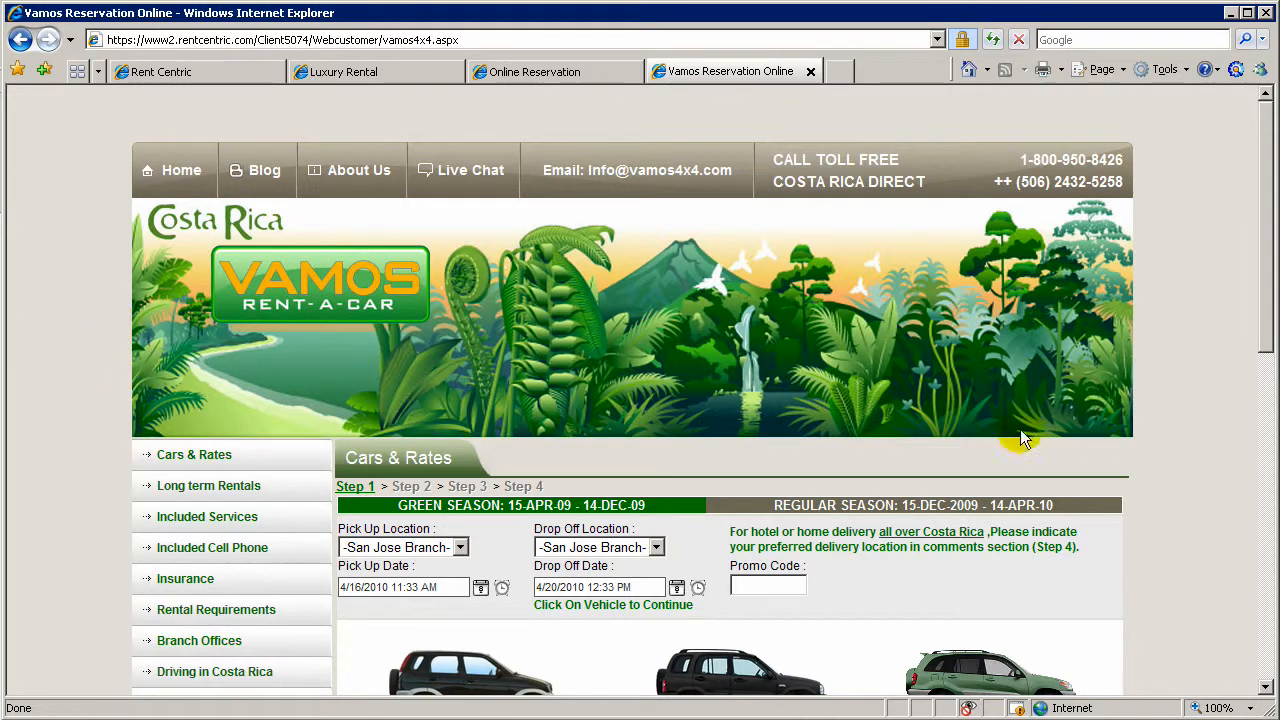
scroll("down", 3)
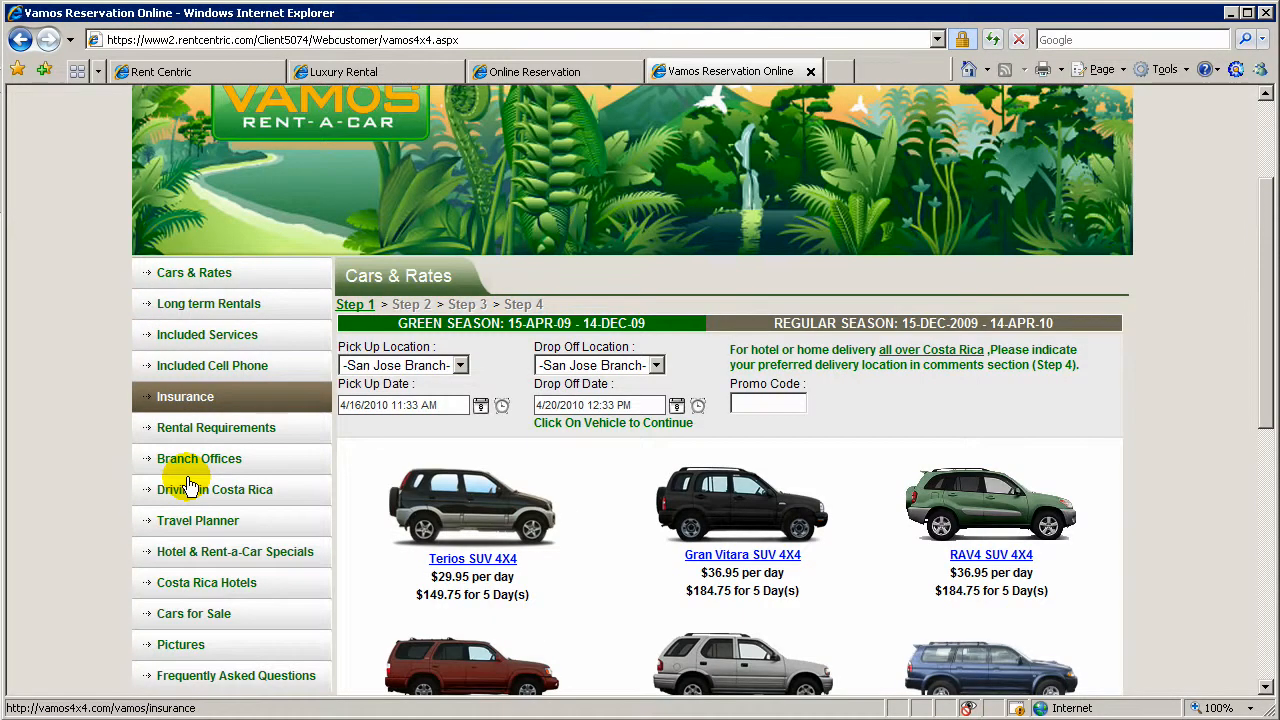
scroll("down", 3)
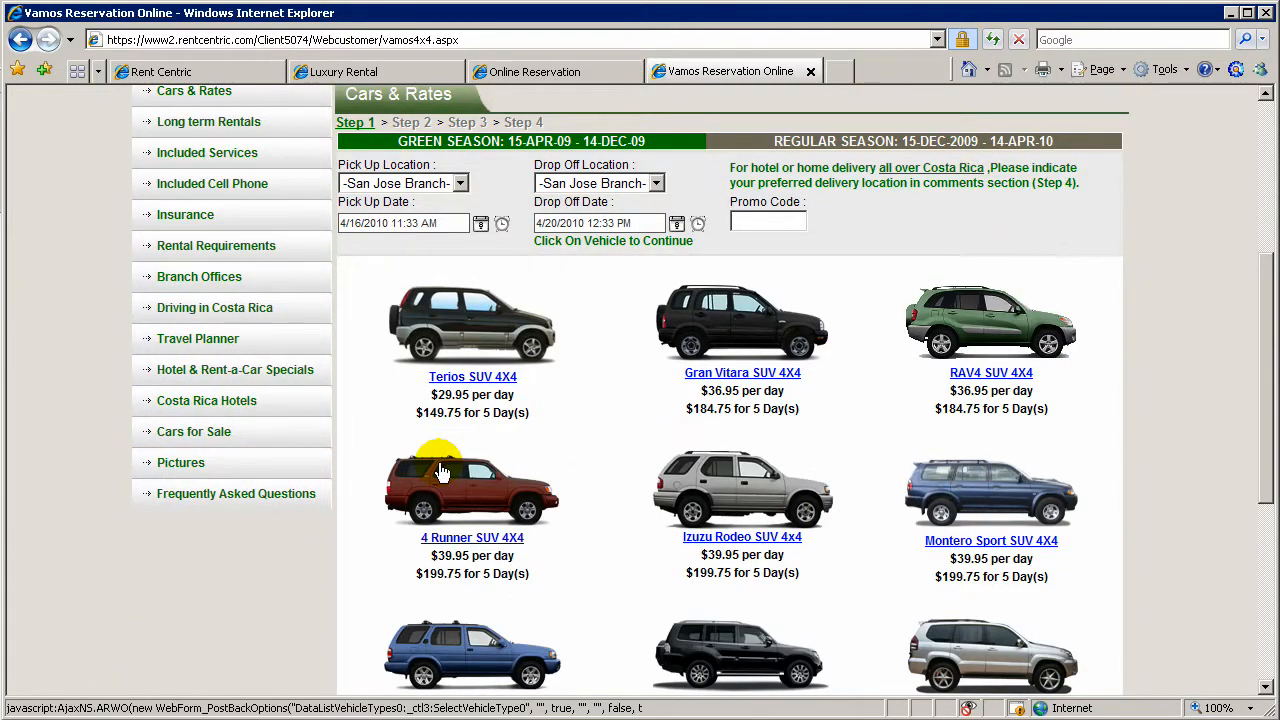
scroll("up", 3)
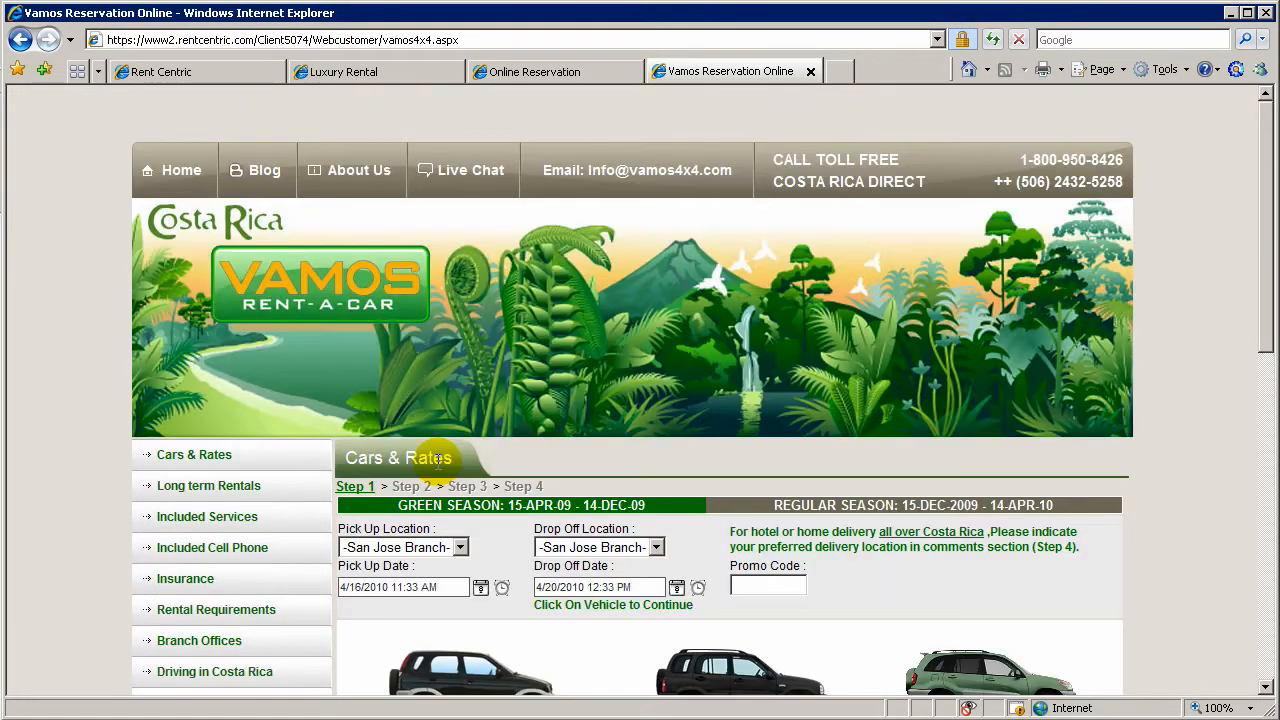